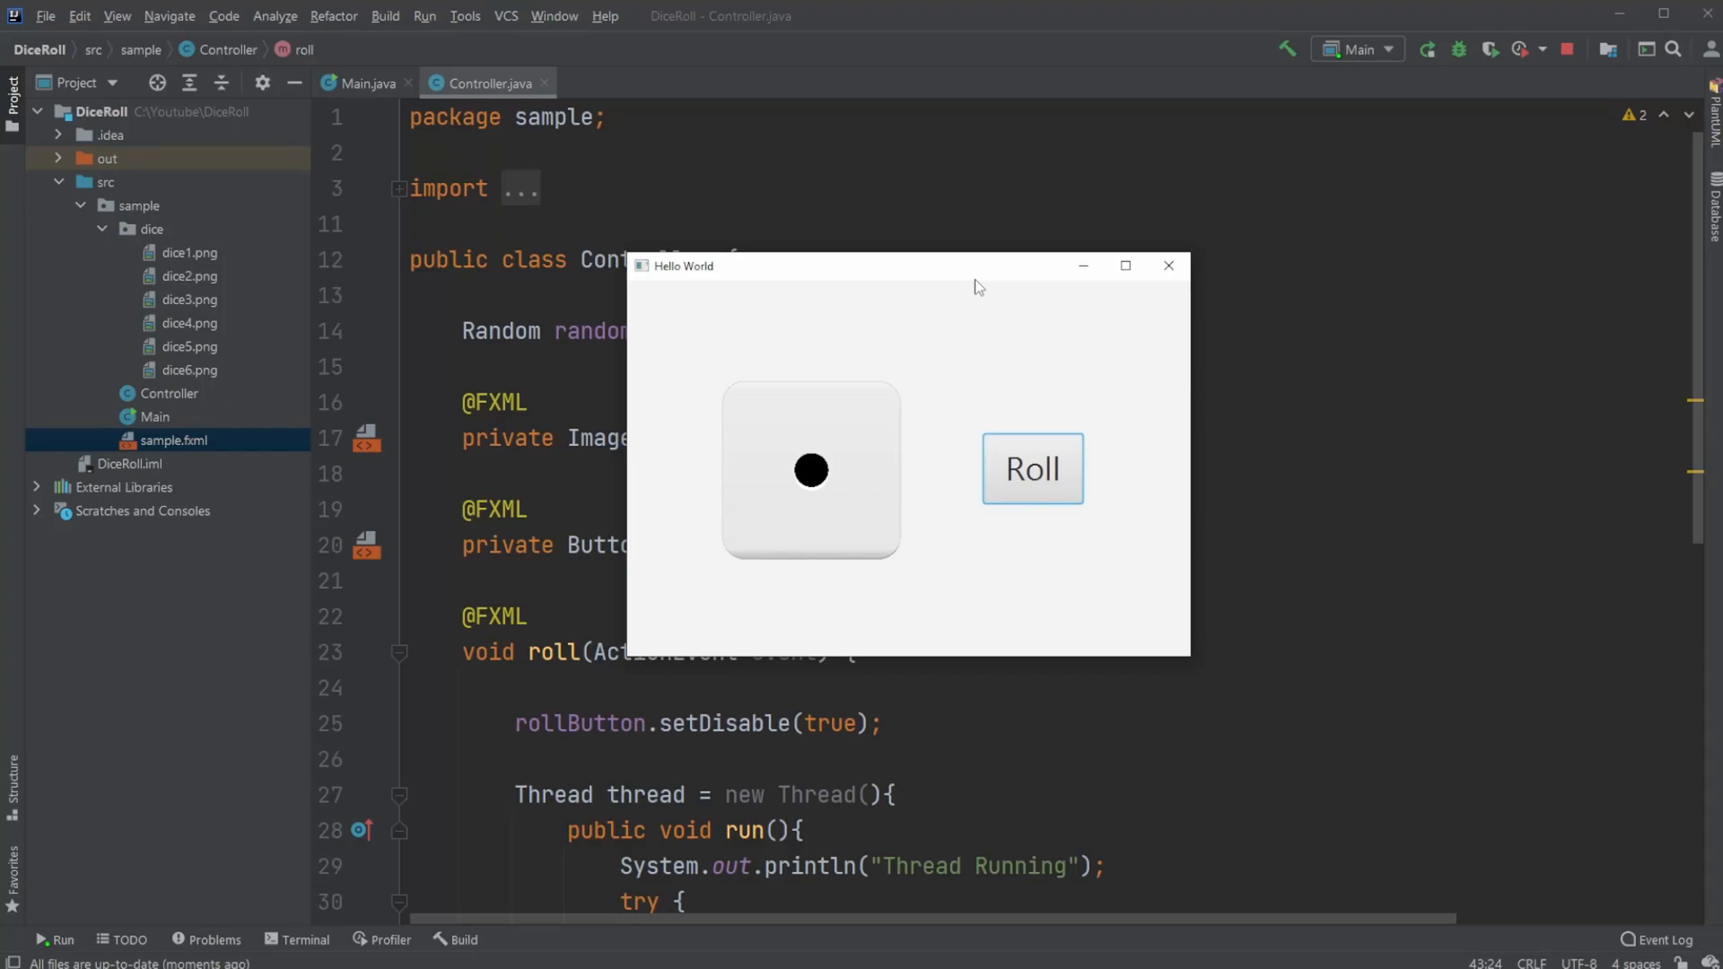
{"action": "mouse_move", "coordinate": [912, 447]}
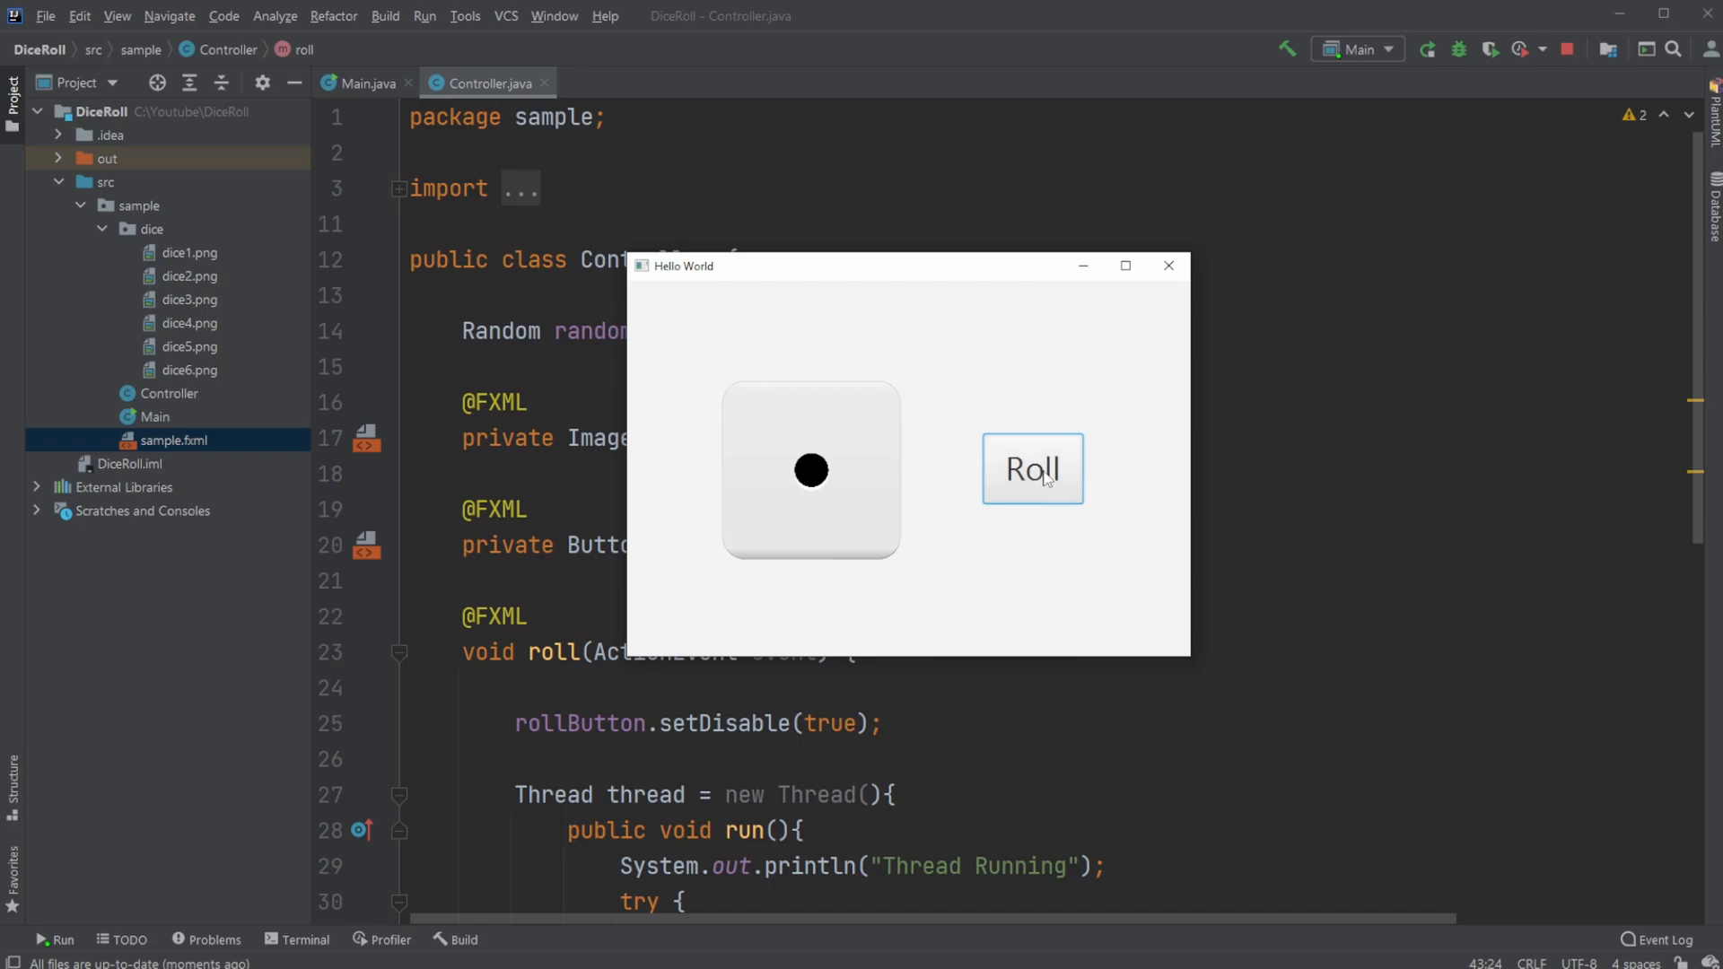
Roll the die four times in the running dice app, landing on new faces
{"action": "left_click", "coordinate": [1031, 469]}
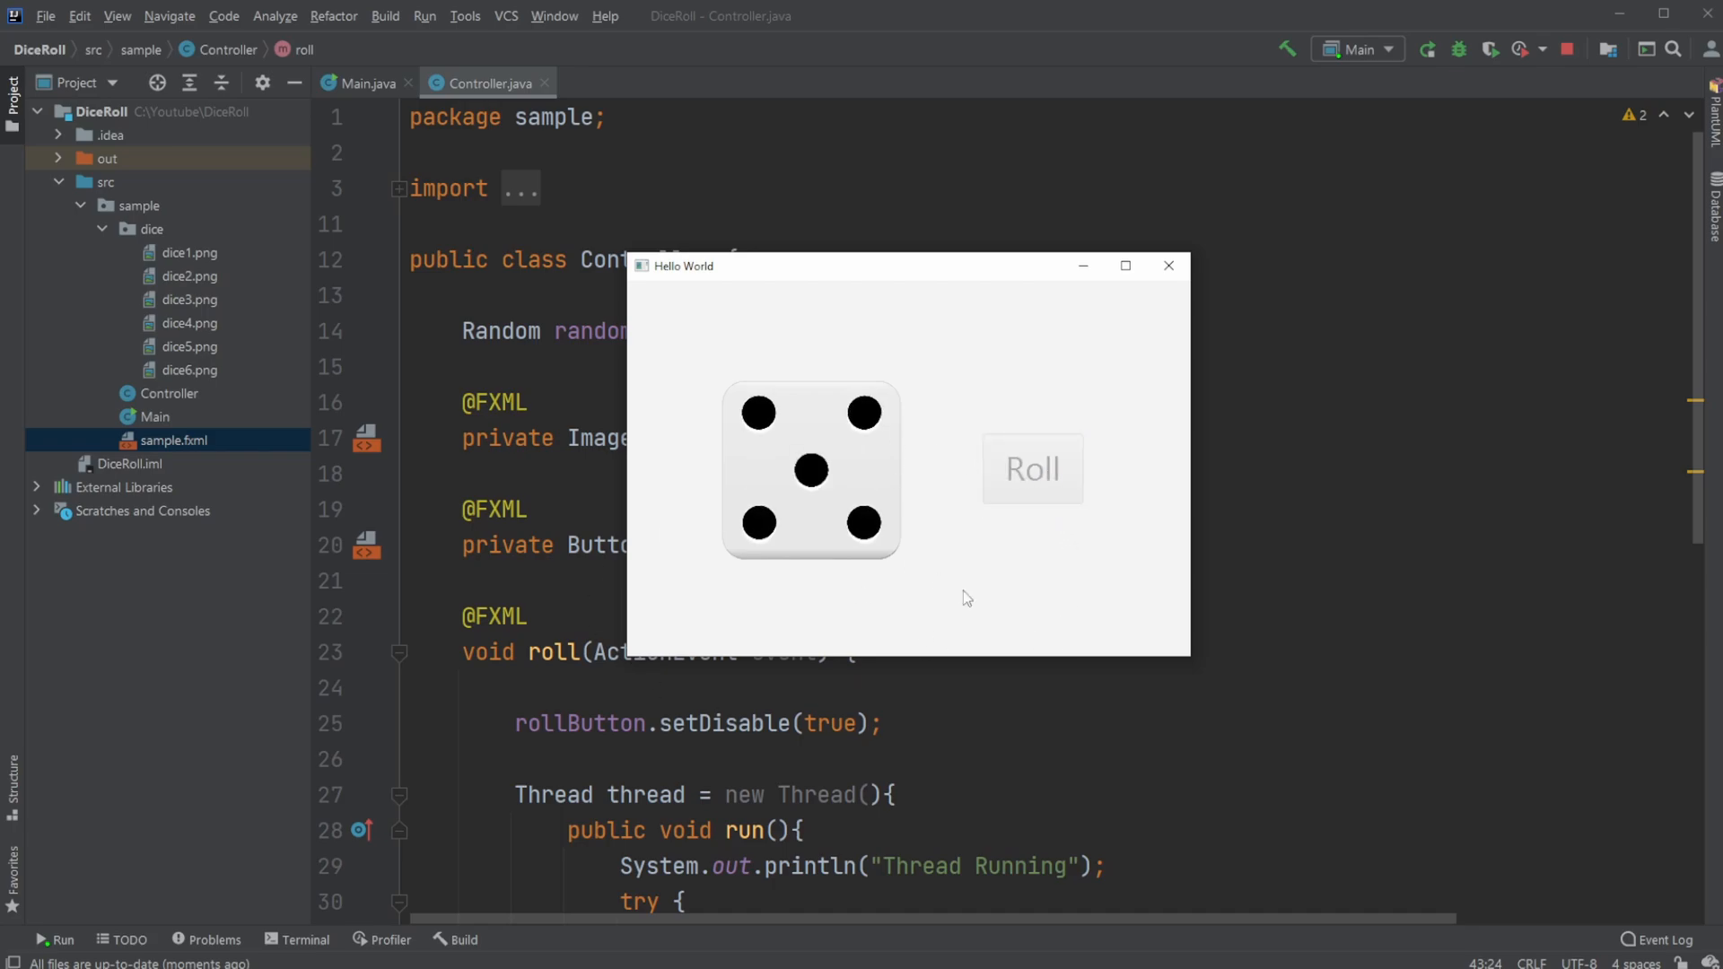
{"action": "left_click", "coordinate": [1031, 469]}
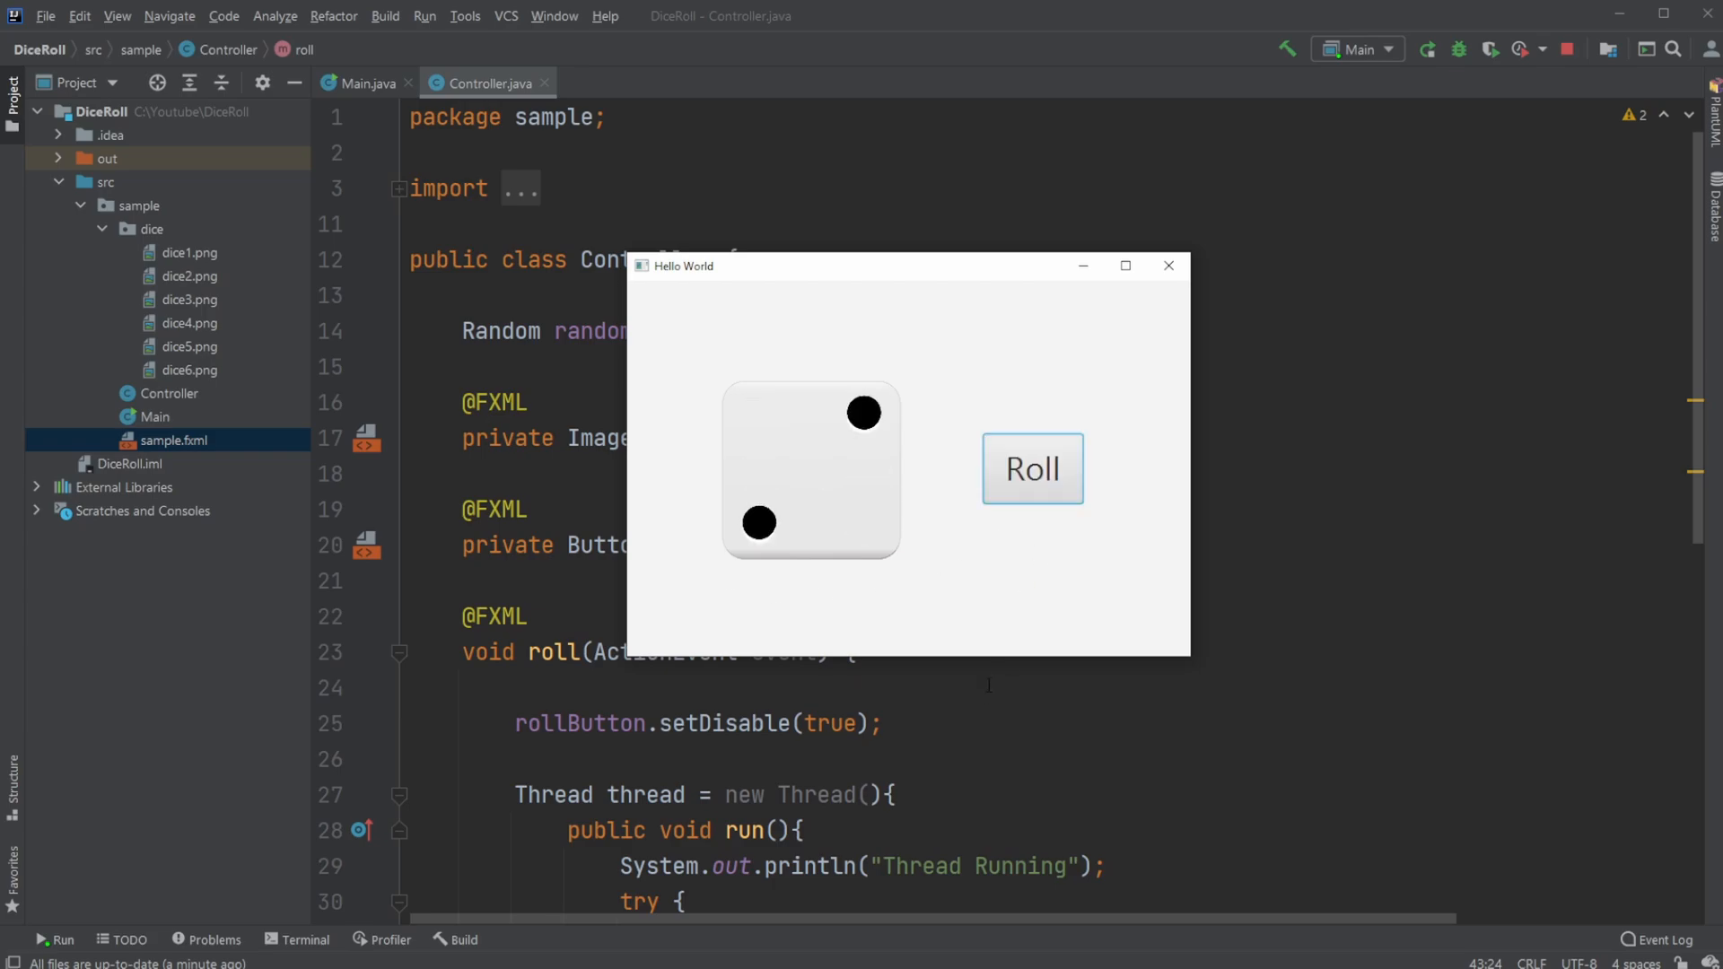
{"action": "left_click", "coordinate": [1032, 468]}
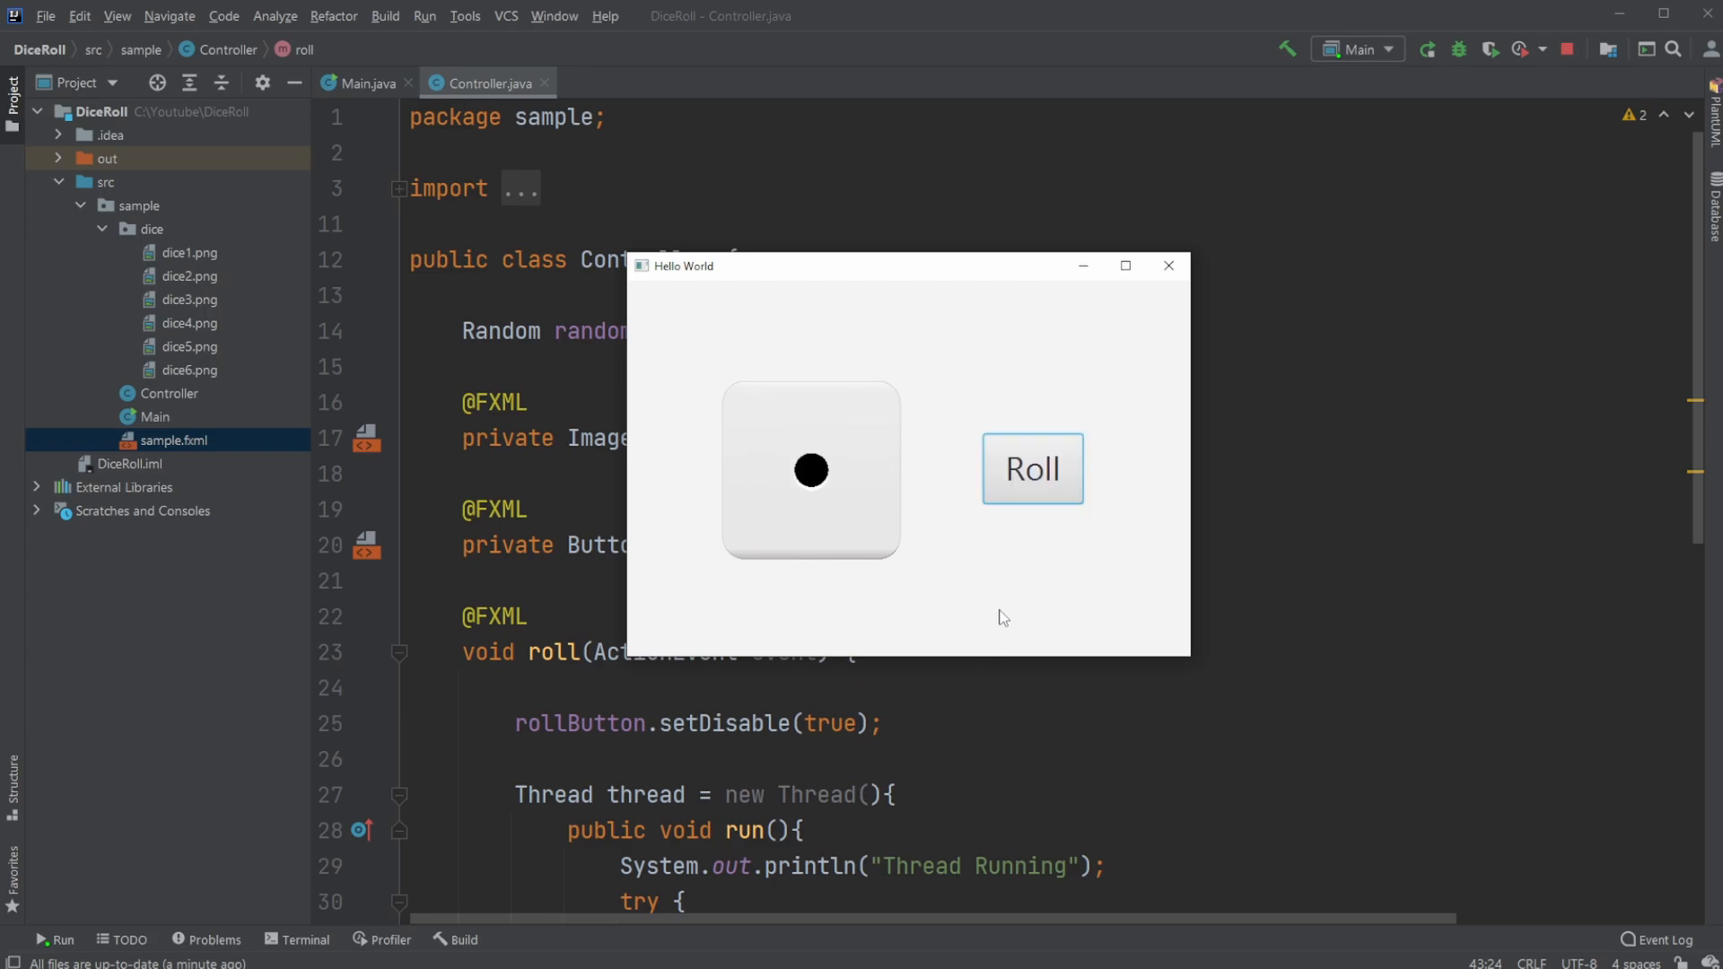
{"action": "left_click", "coordinate": [1031, 470]}
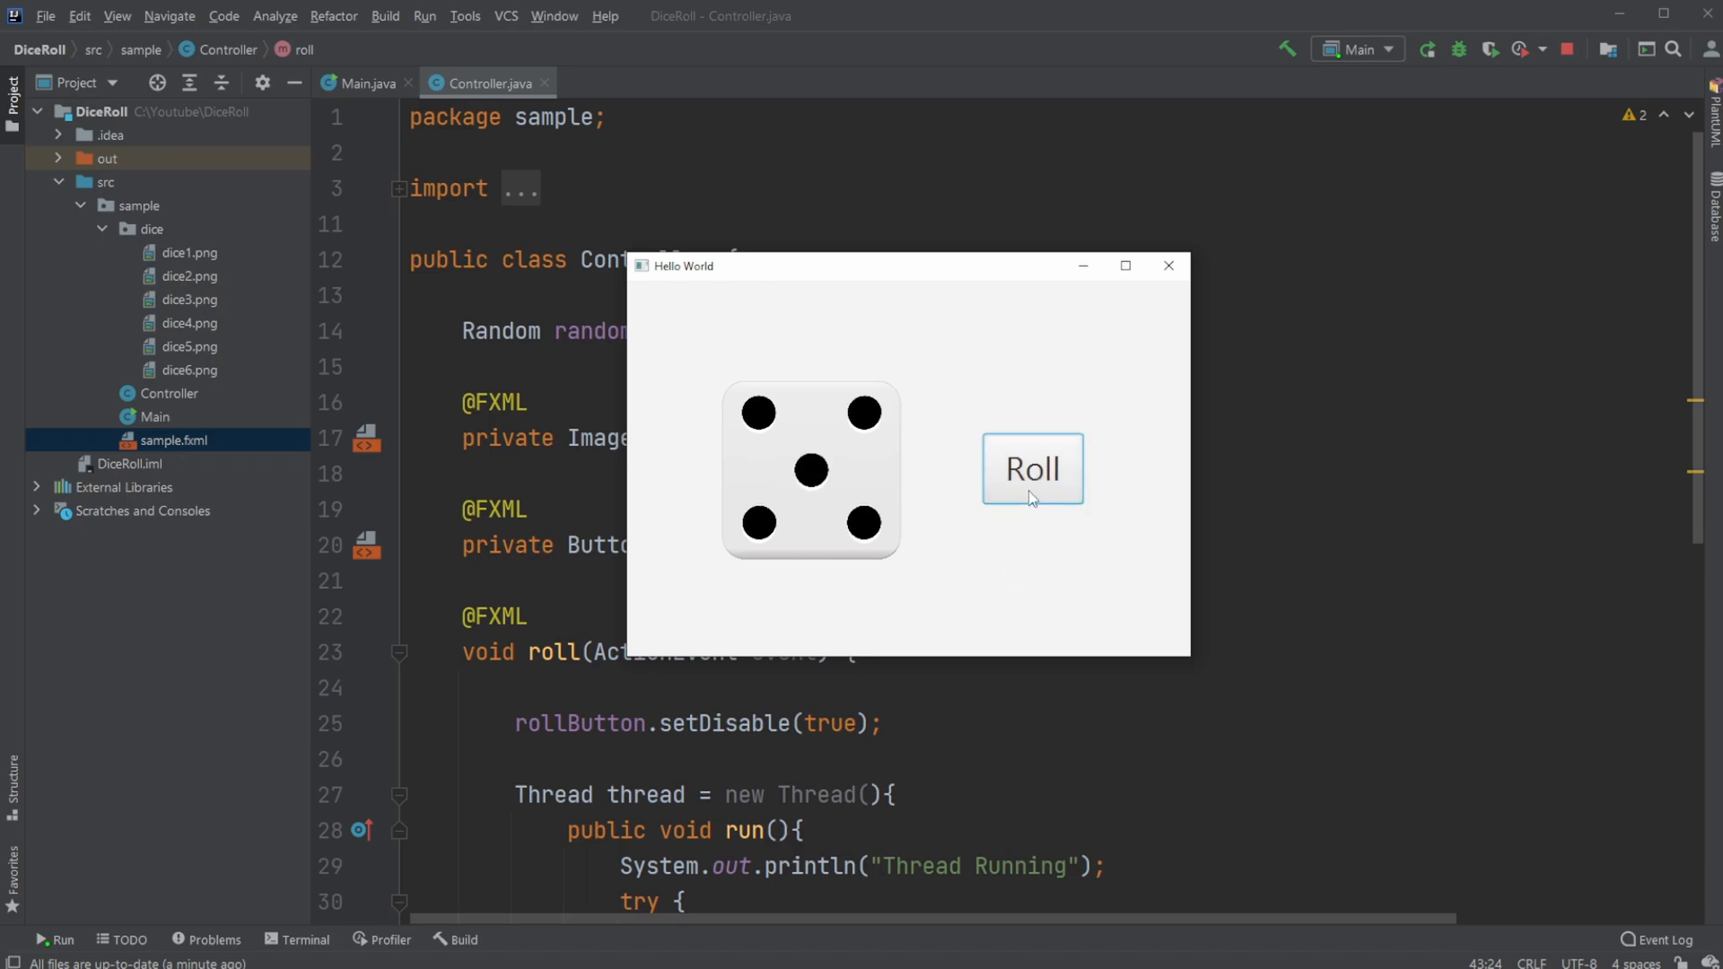
{"action": "mouse_move", "coordinate": [1010, 409]}
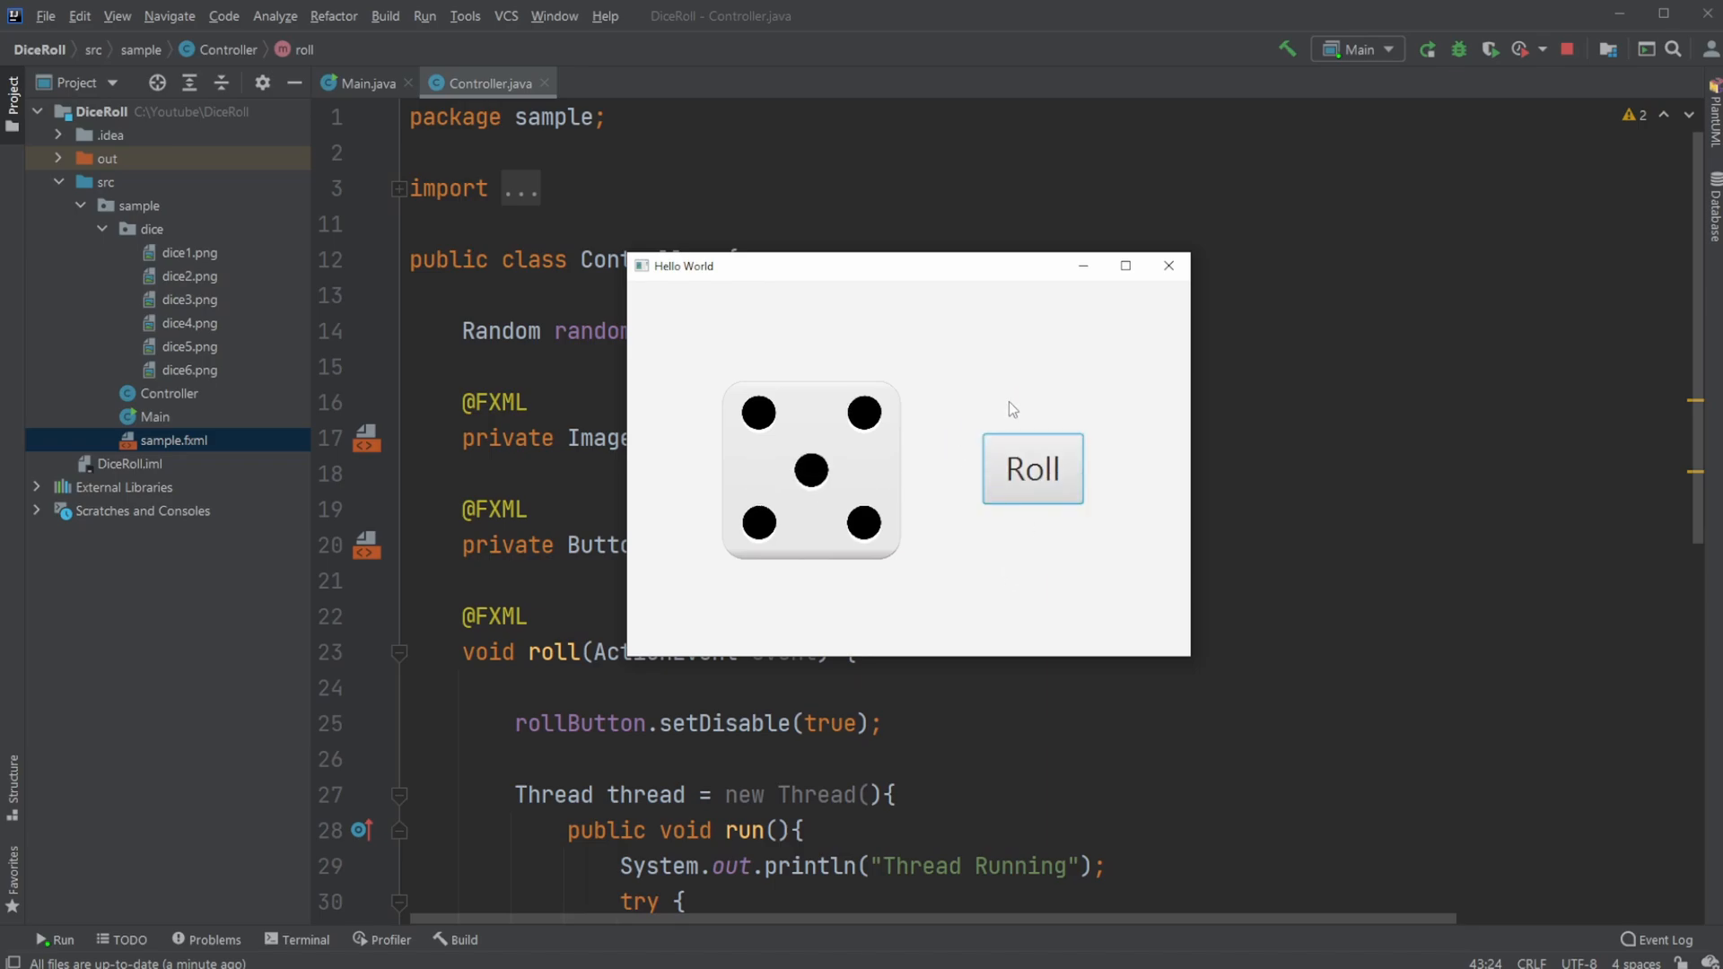
{"action": "mouse_move", "coordinate": [1082, 303]}
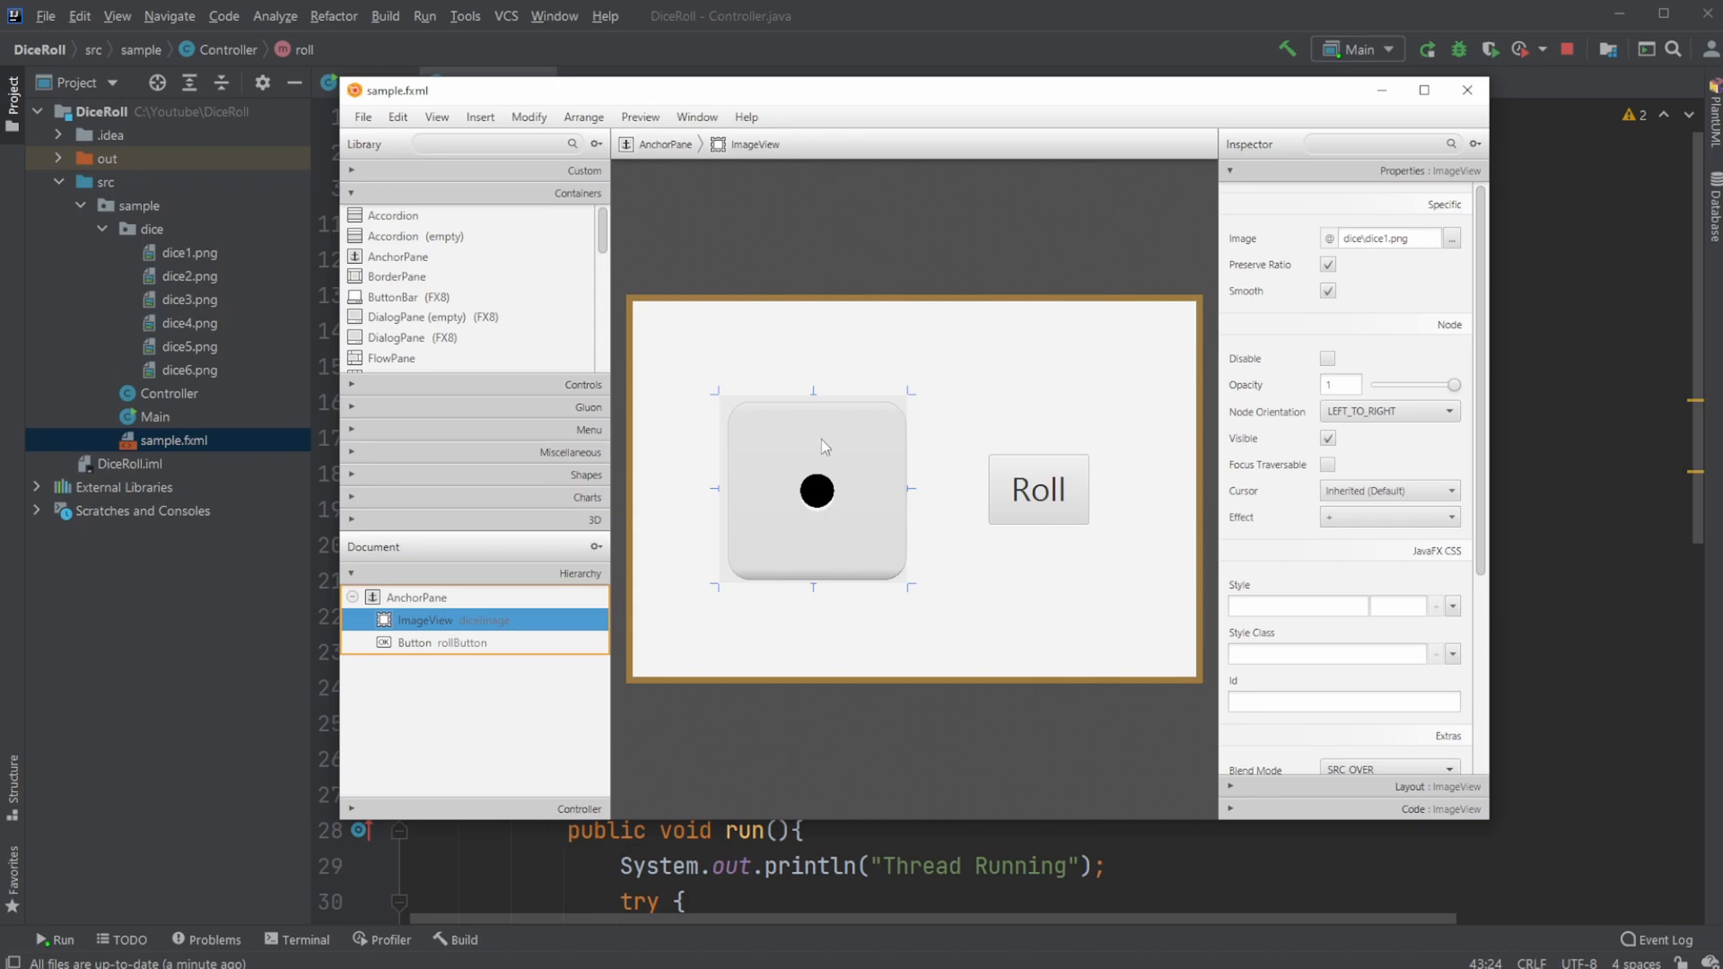
{"action": "mouse_move", "coordinate": [377, 421]}
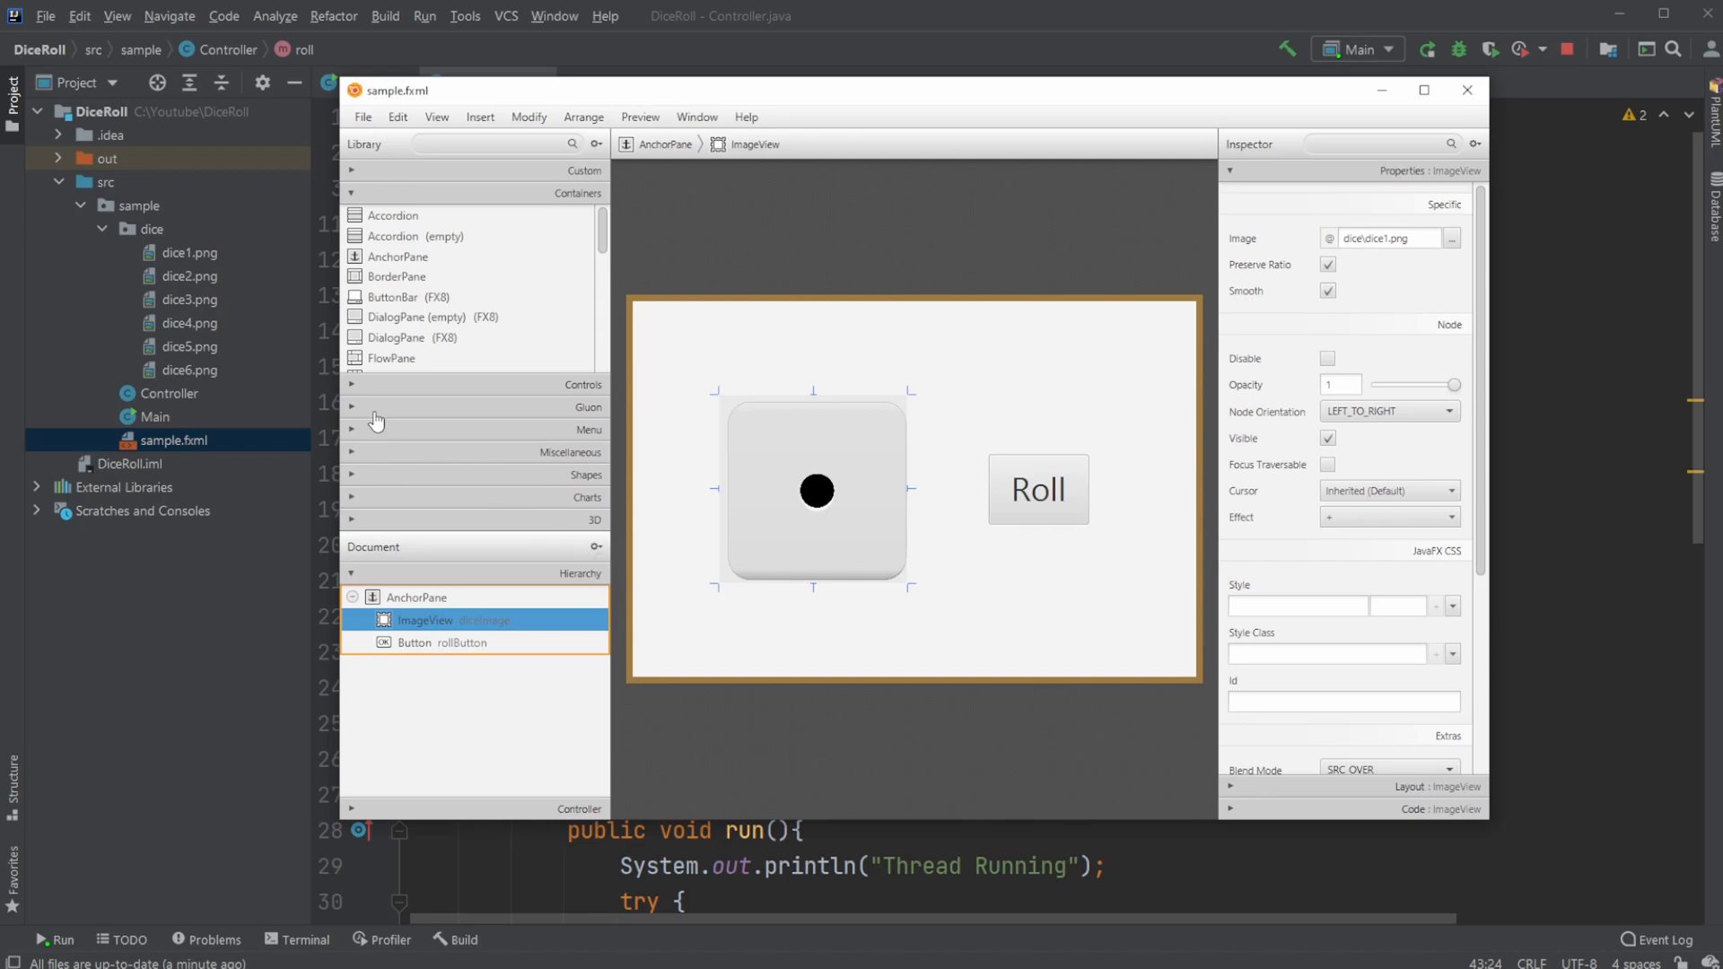
Select the Roll button and view its Code settings: fx:id rollButton, On Action roll
{"action": "left_click", "coordinate": [1037, 489]}
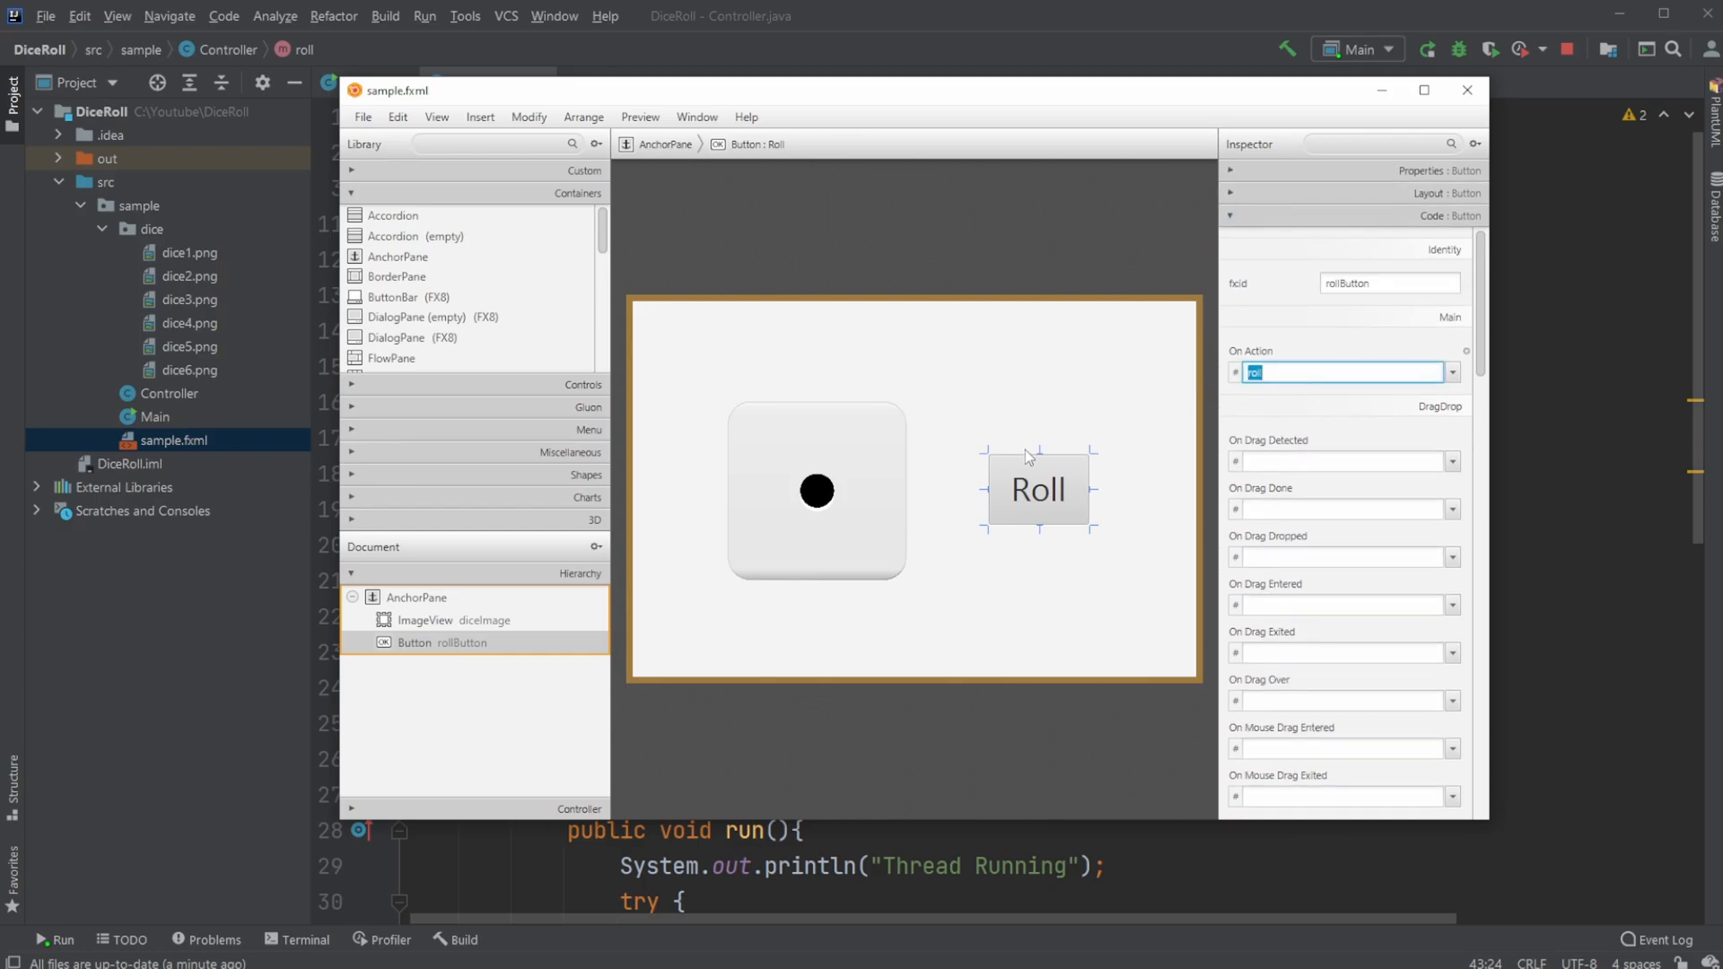
{"action": "left_click", "coordinate": [1465, 90]}
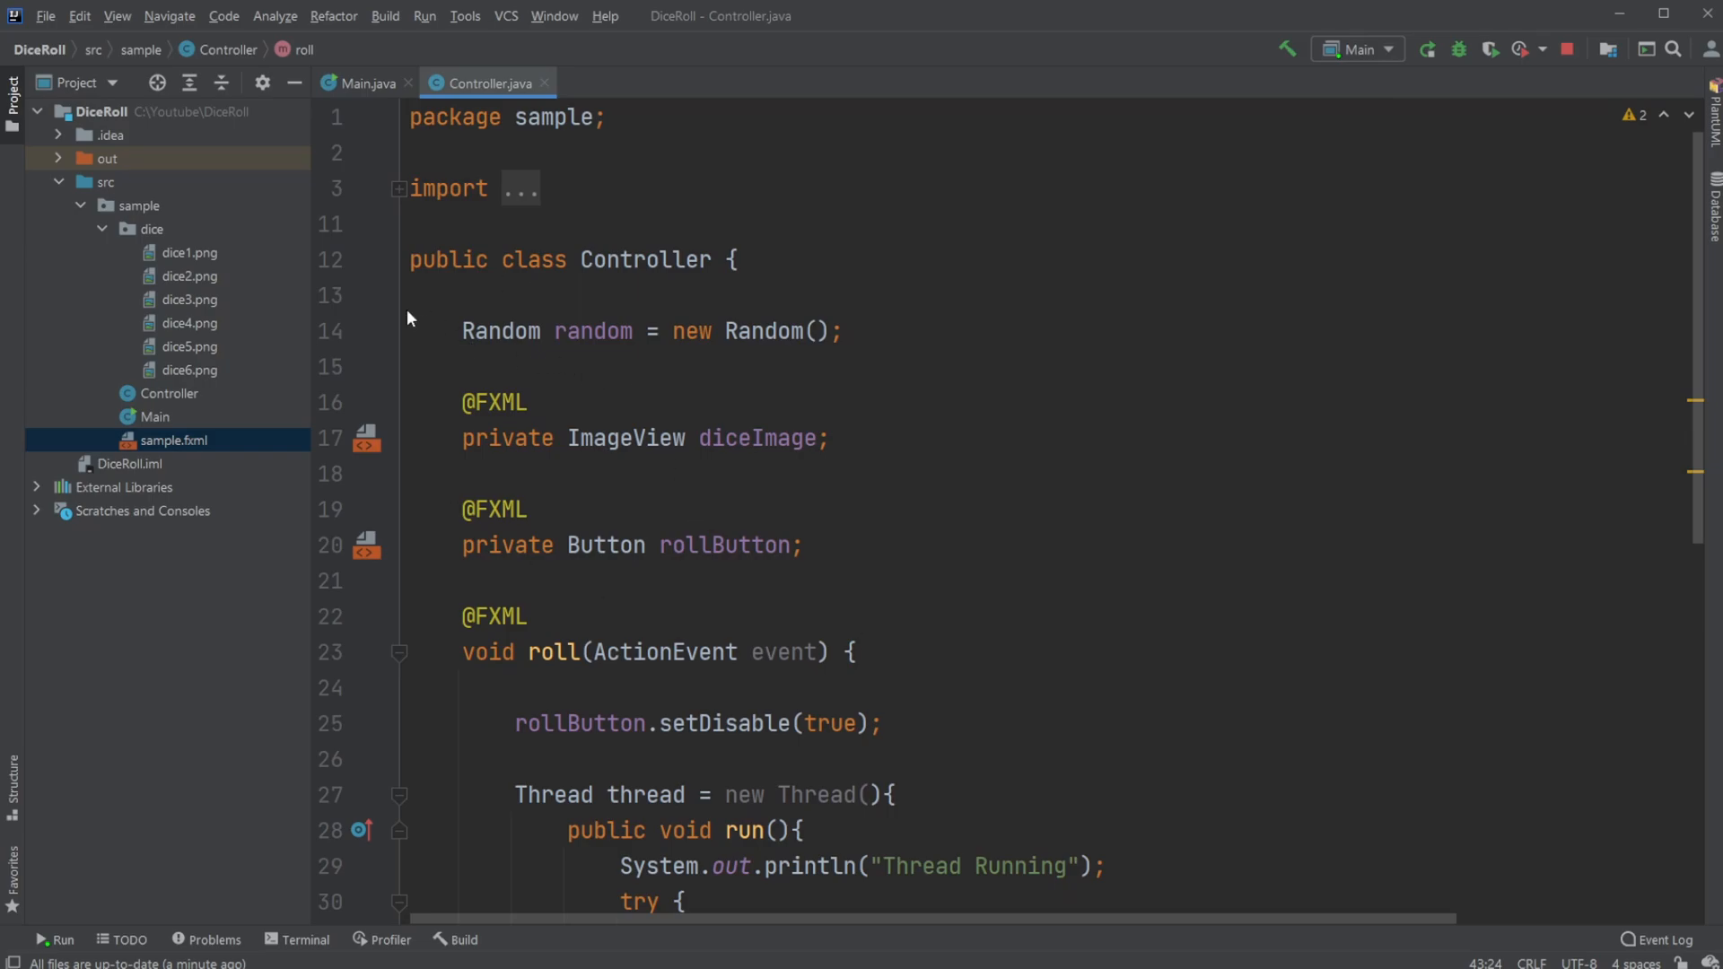
Expand the dice folder to show the six dice images, then scroll Controller.java
{"action": "left_click", "coordinate": [152, 228]}
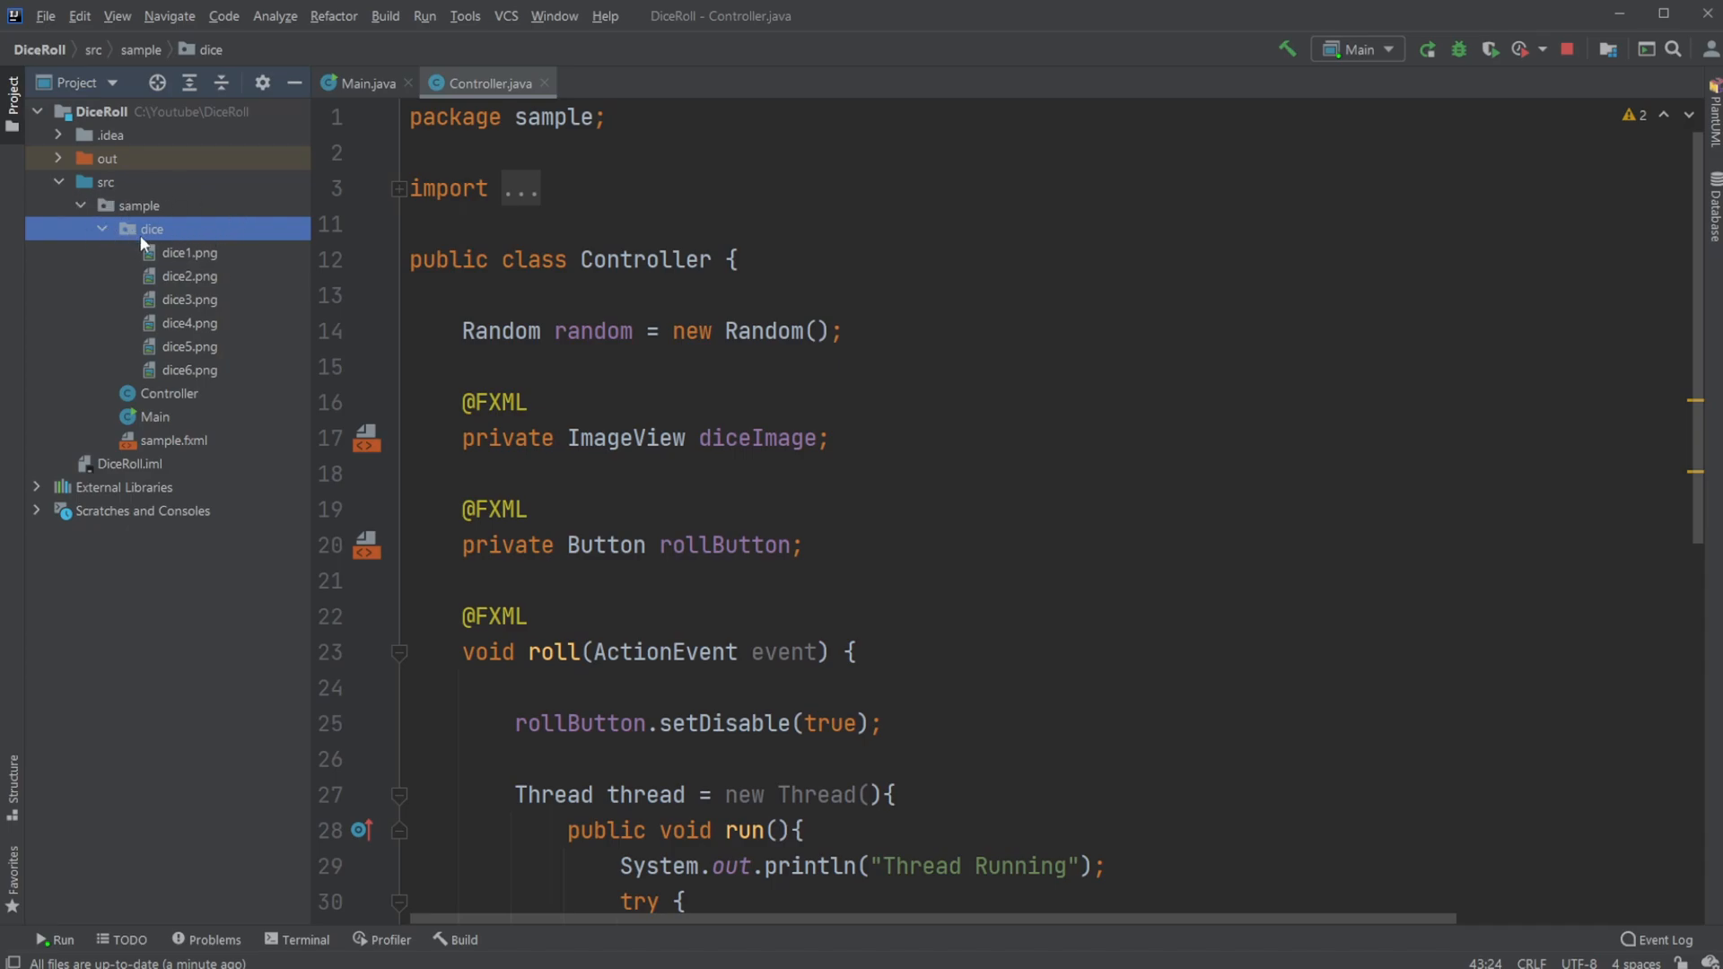
{"action": "double_click", "coordinate": [191, 299]}
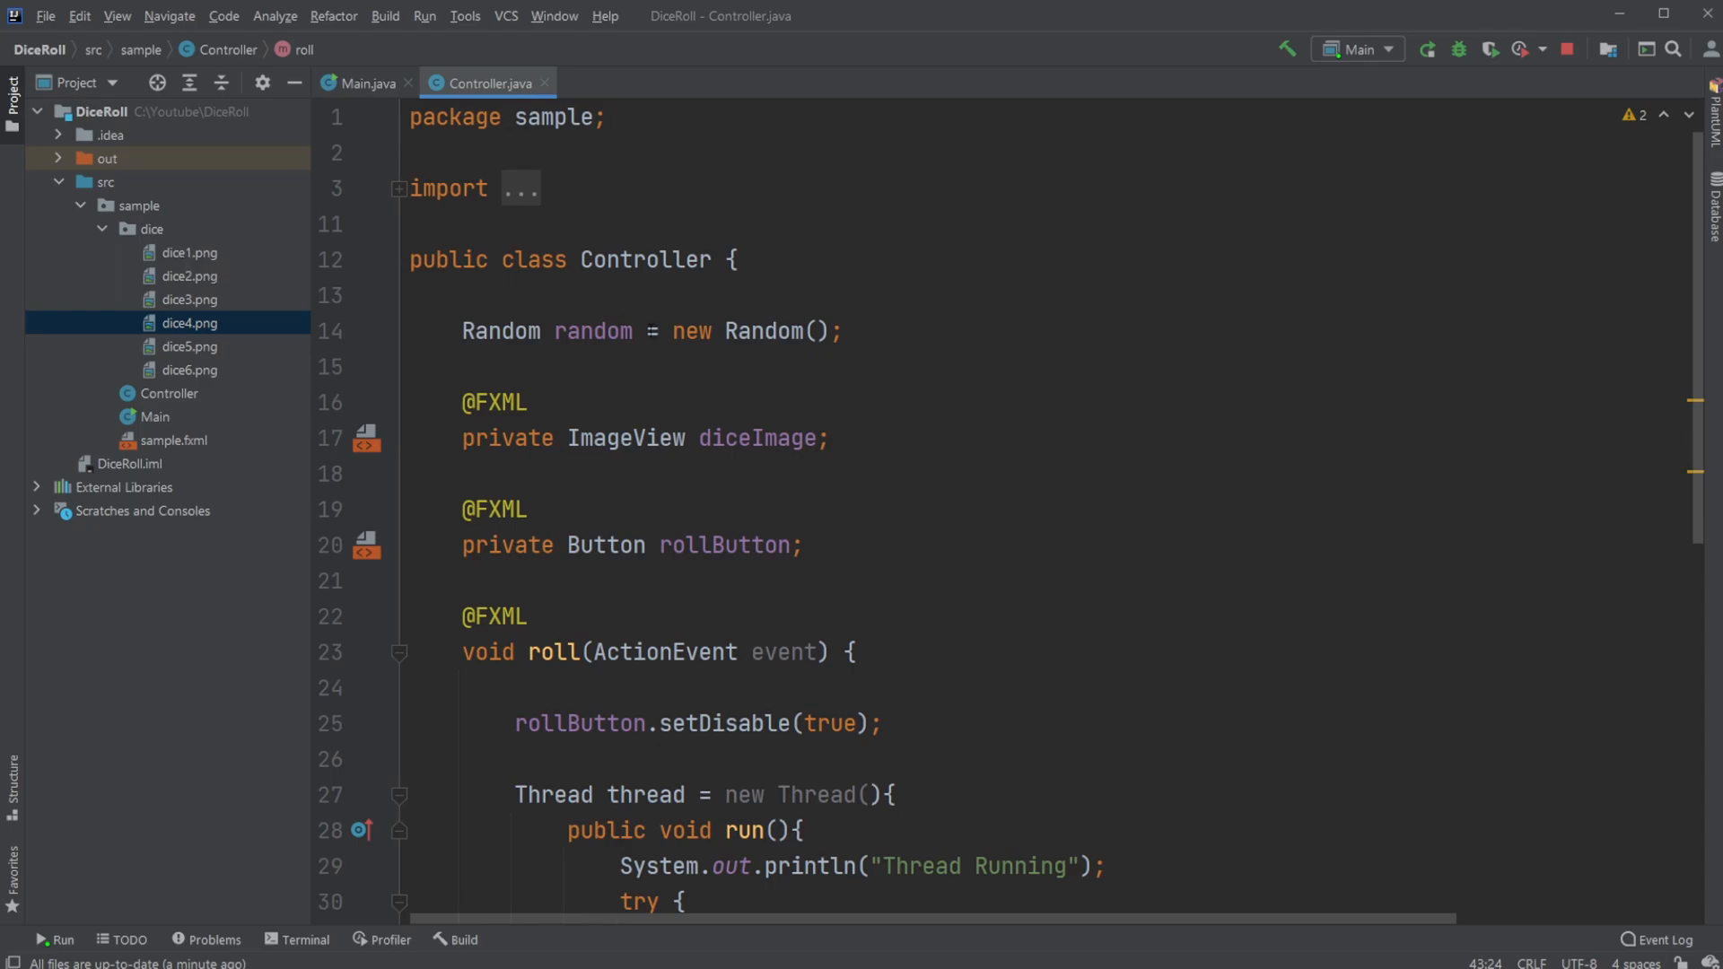
{"action": "scroll", "scroll_direction": "down", "scroll_amount": 3}
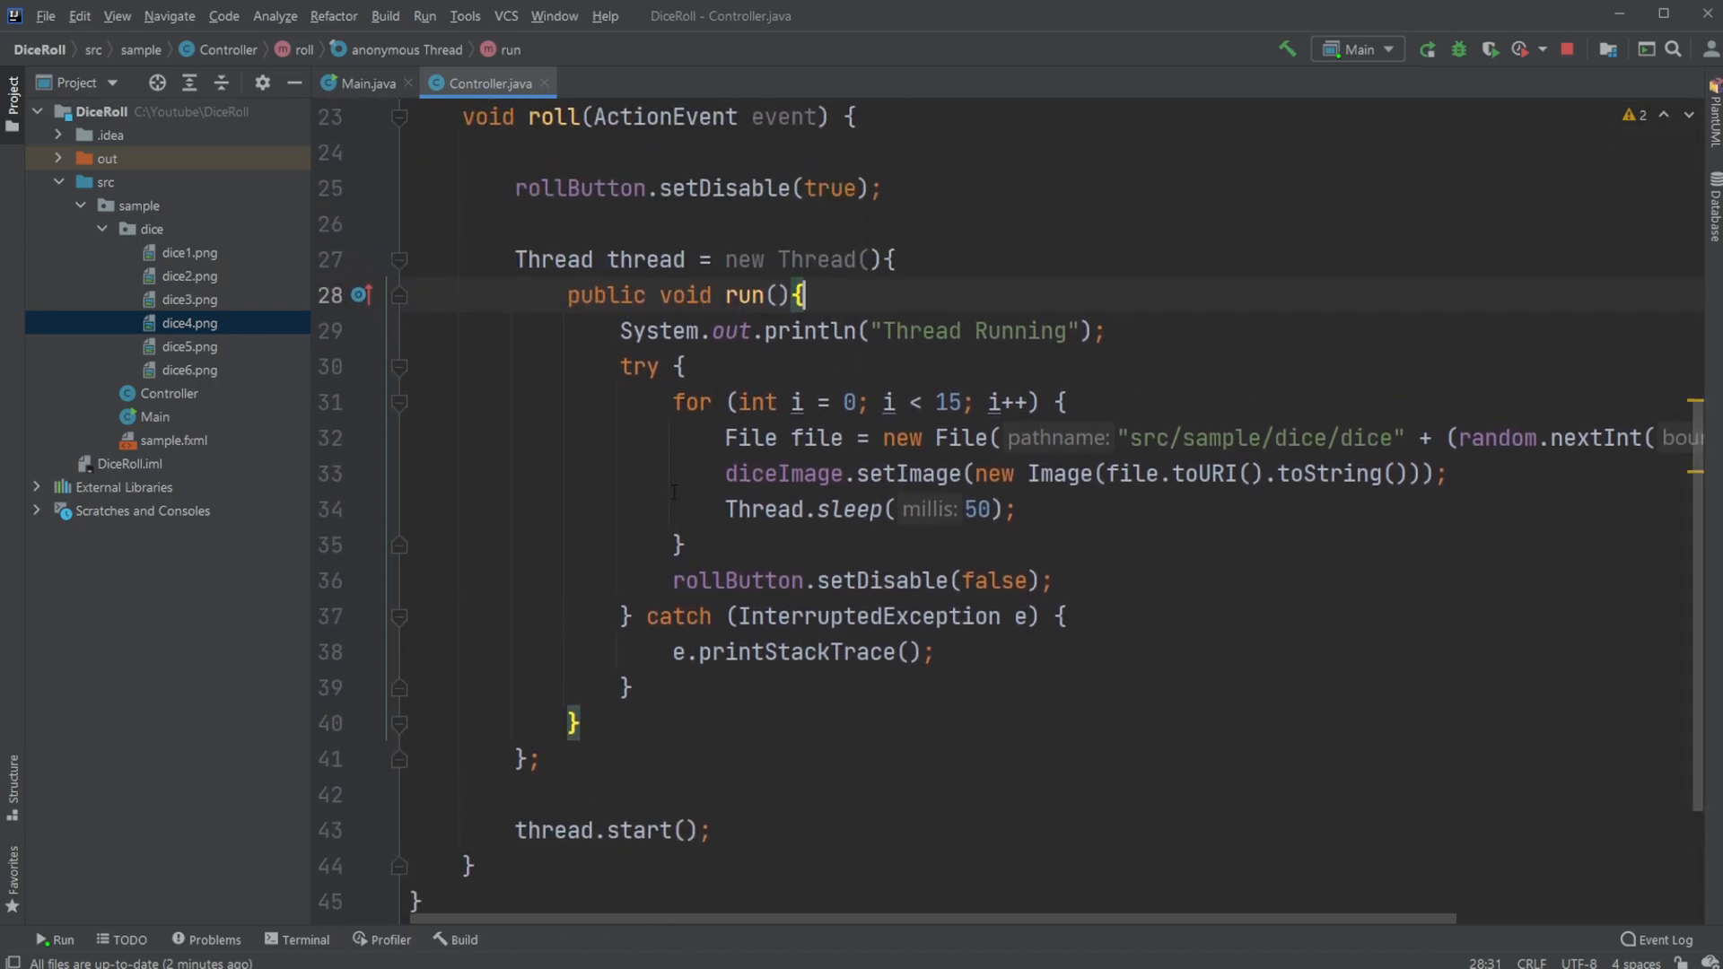
Review roll()'s Thread loop of setImage and sleep calls, highlighting the image-loading line
{"action": "left_click_drag", "start_coordinate": [518, 259], "coordinate": [538, 759]}
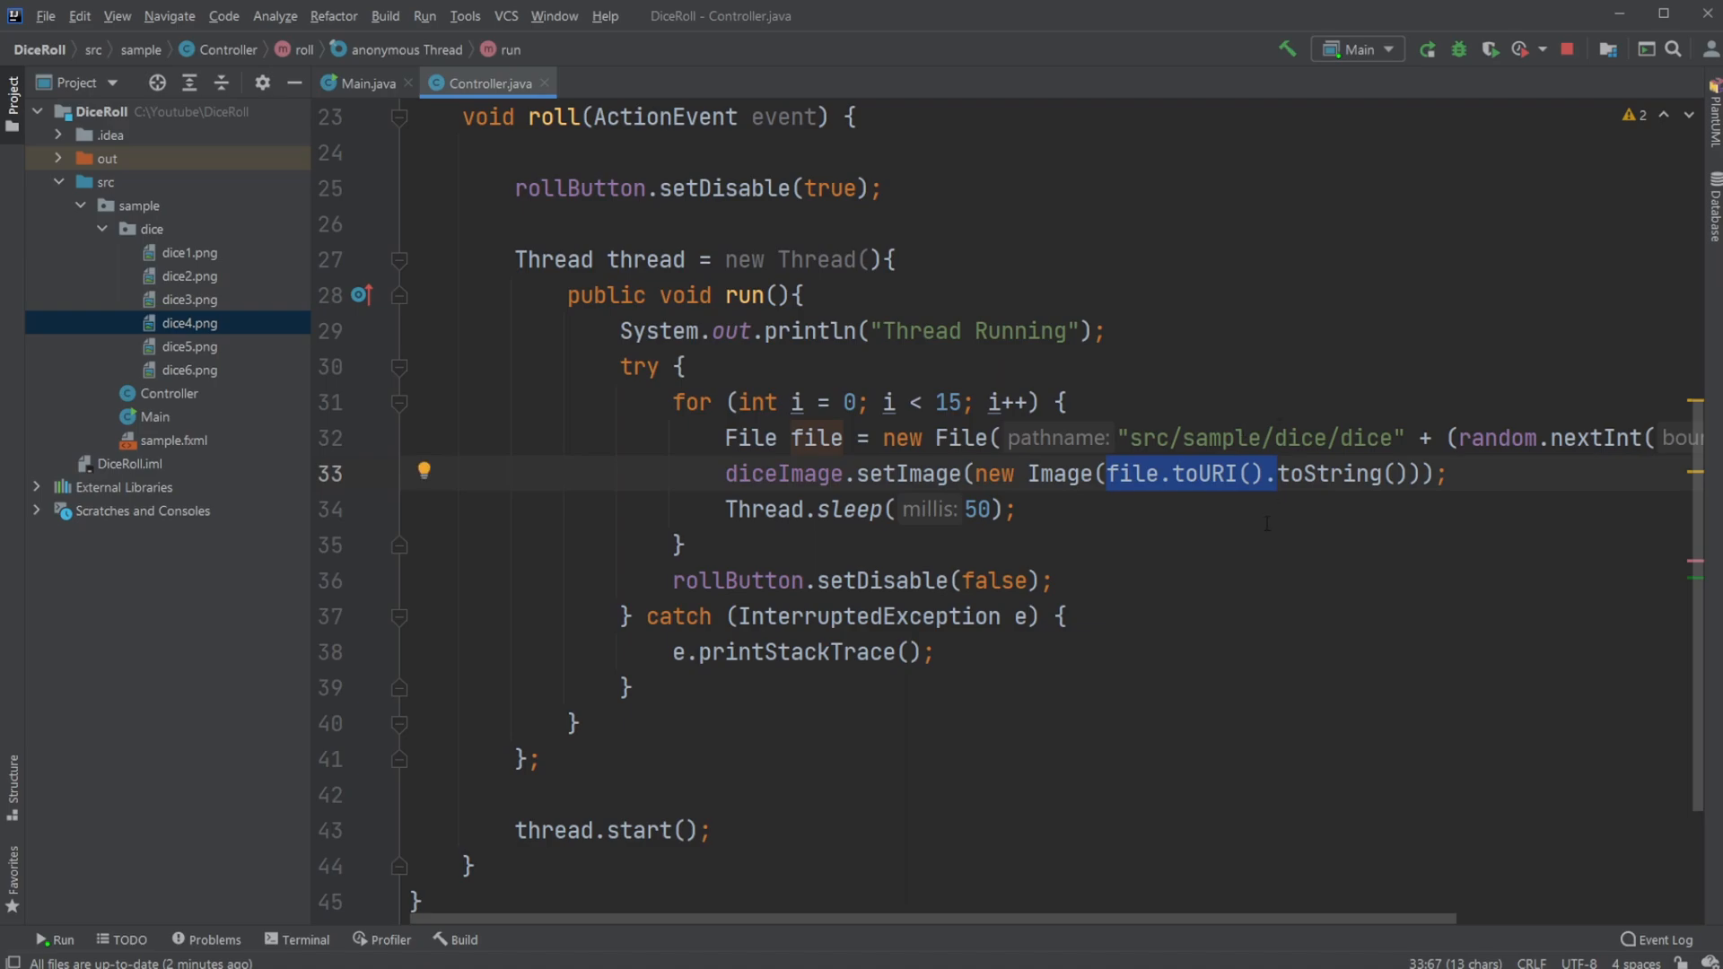
{"action": "double_click", "coordinate": [1061, 474]}
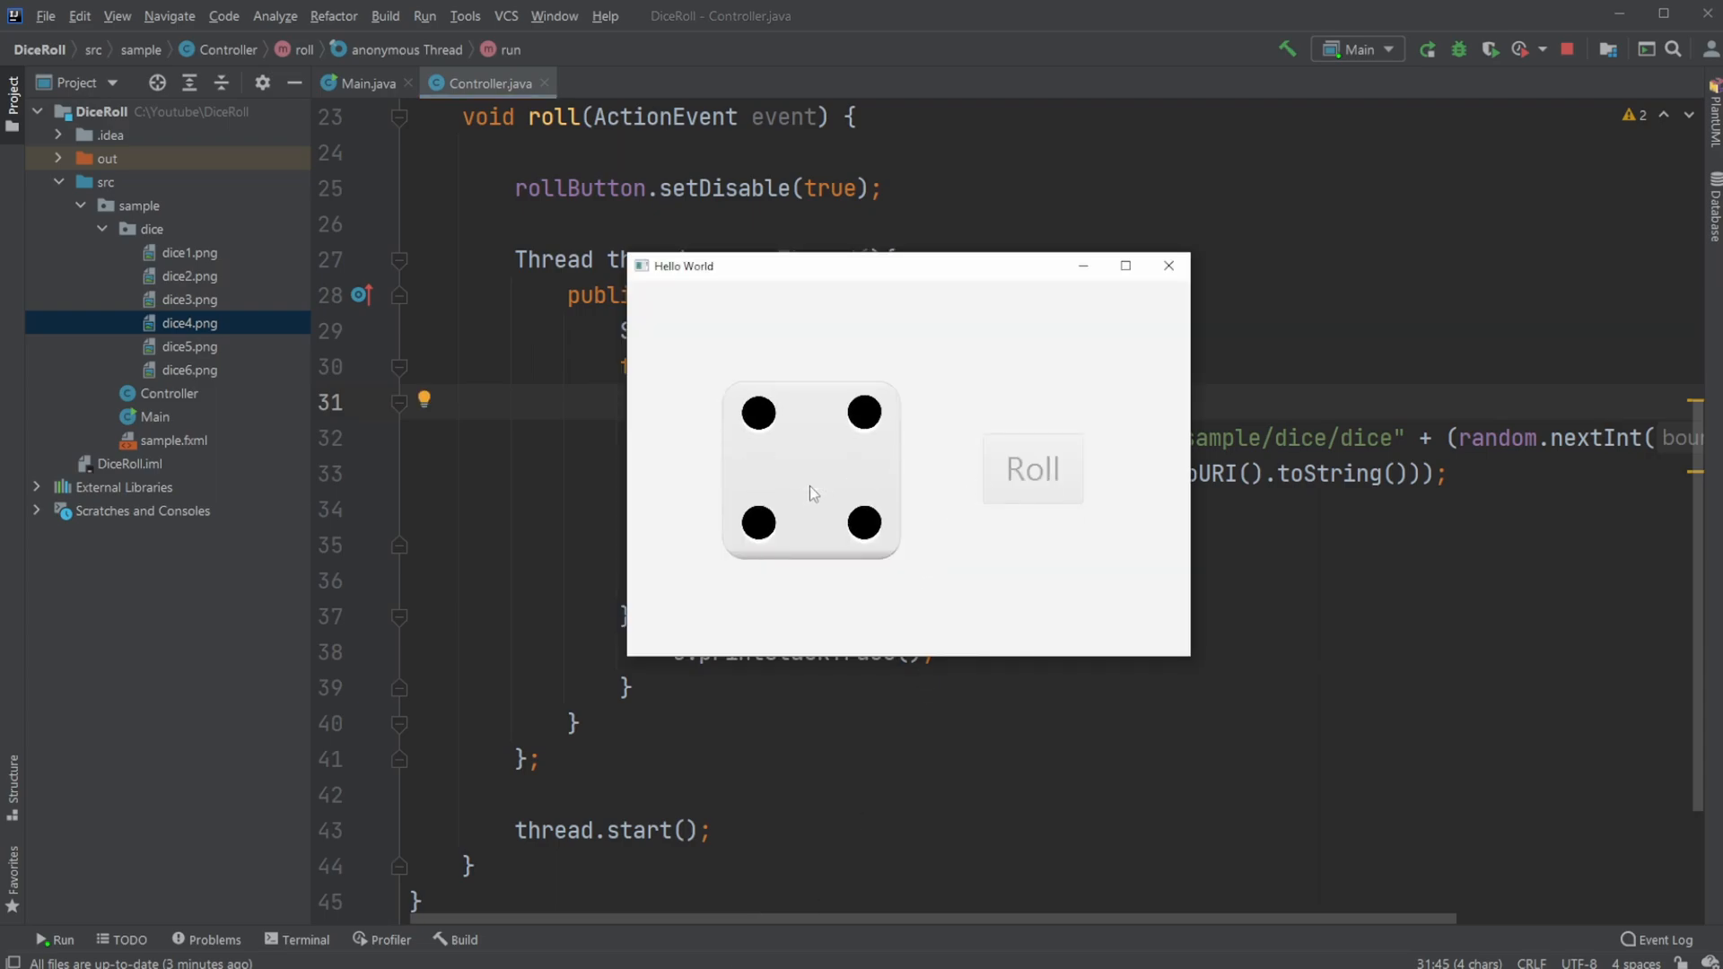
Roll the die twice, landing on two then five, and minimize the app window
{"action": "left_click", "coordinate": [1032, 469]}
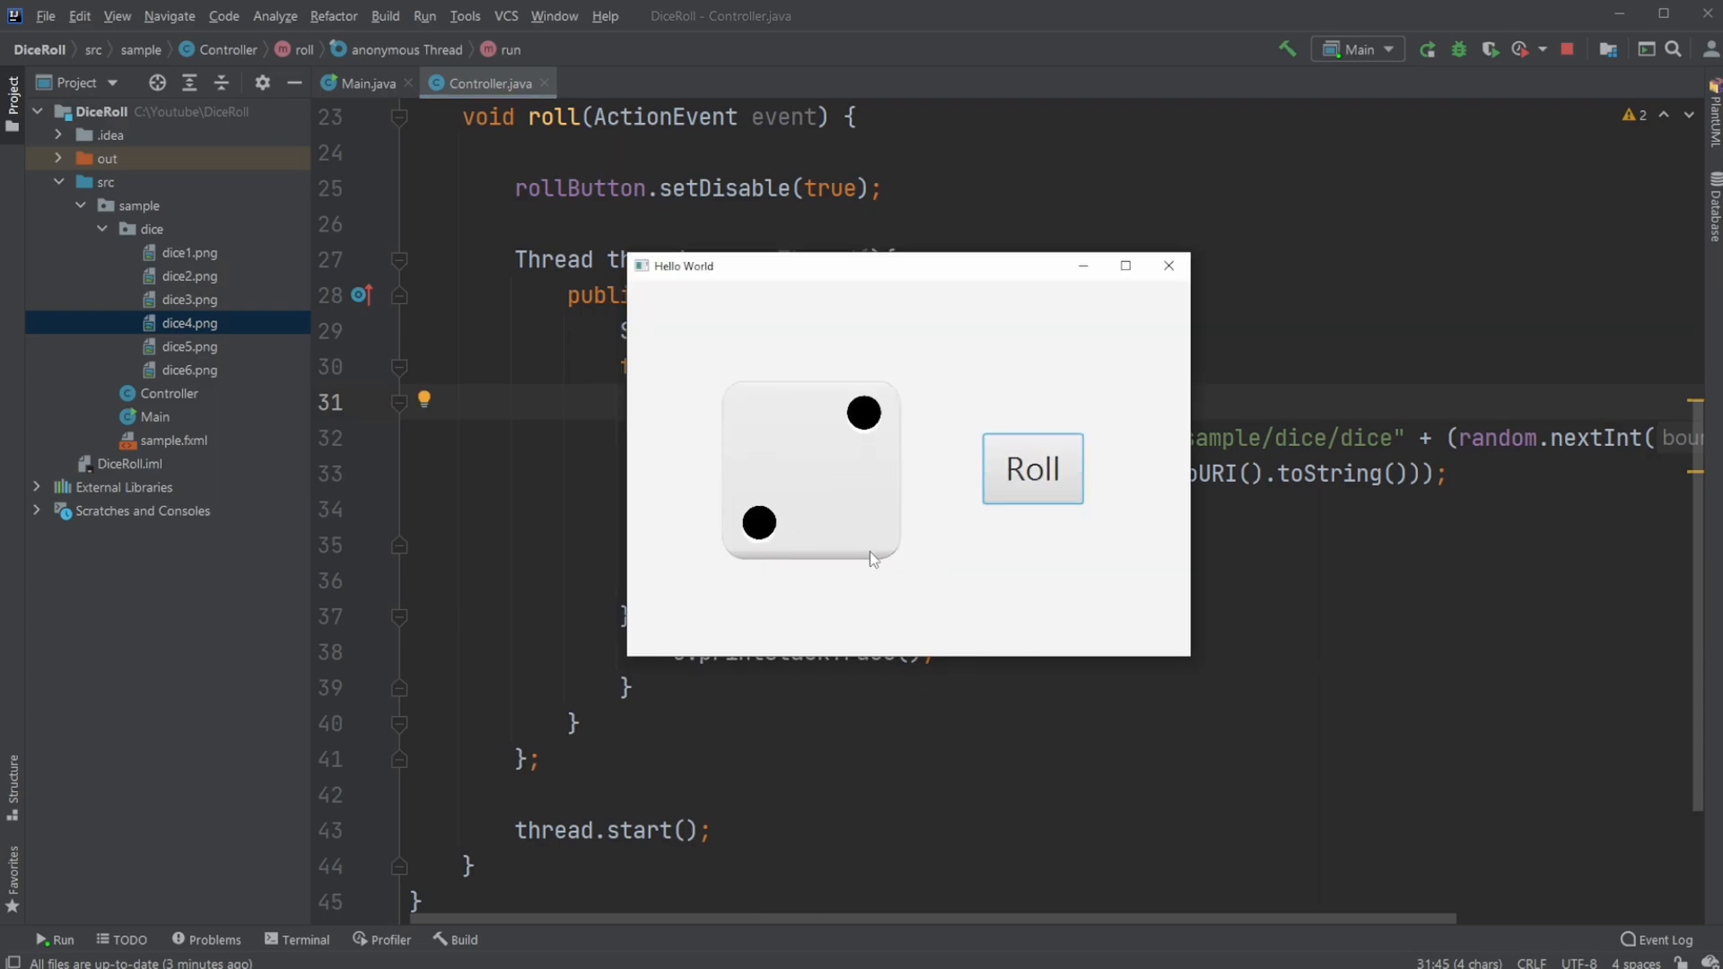
{"action": "left_click", "coordinate": [1031, 468]}
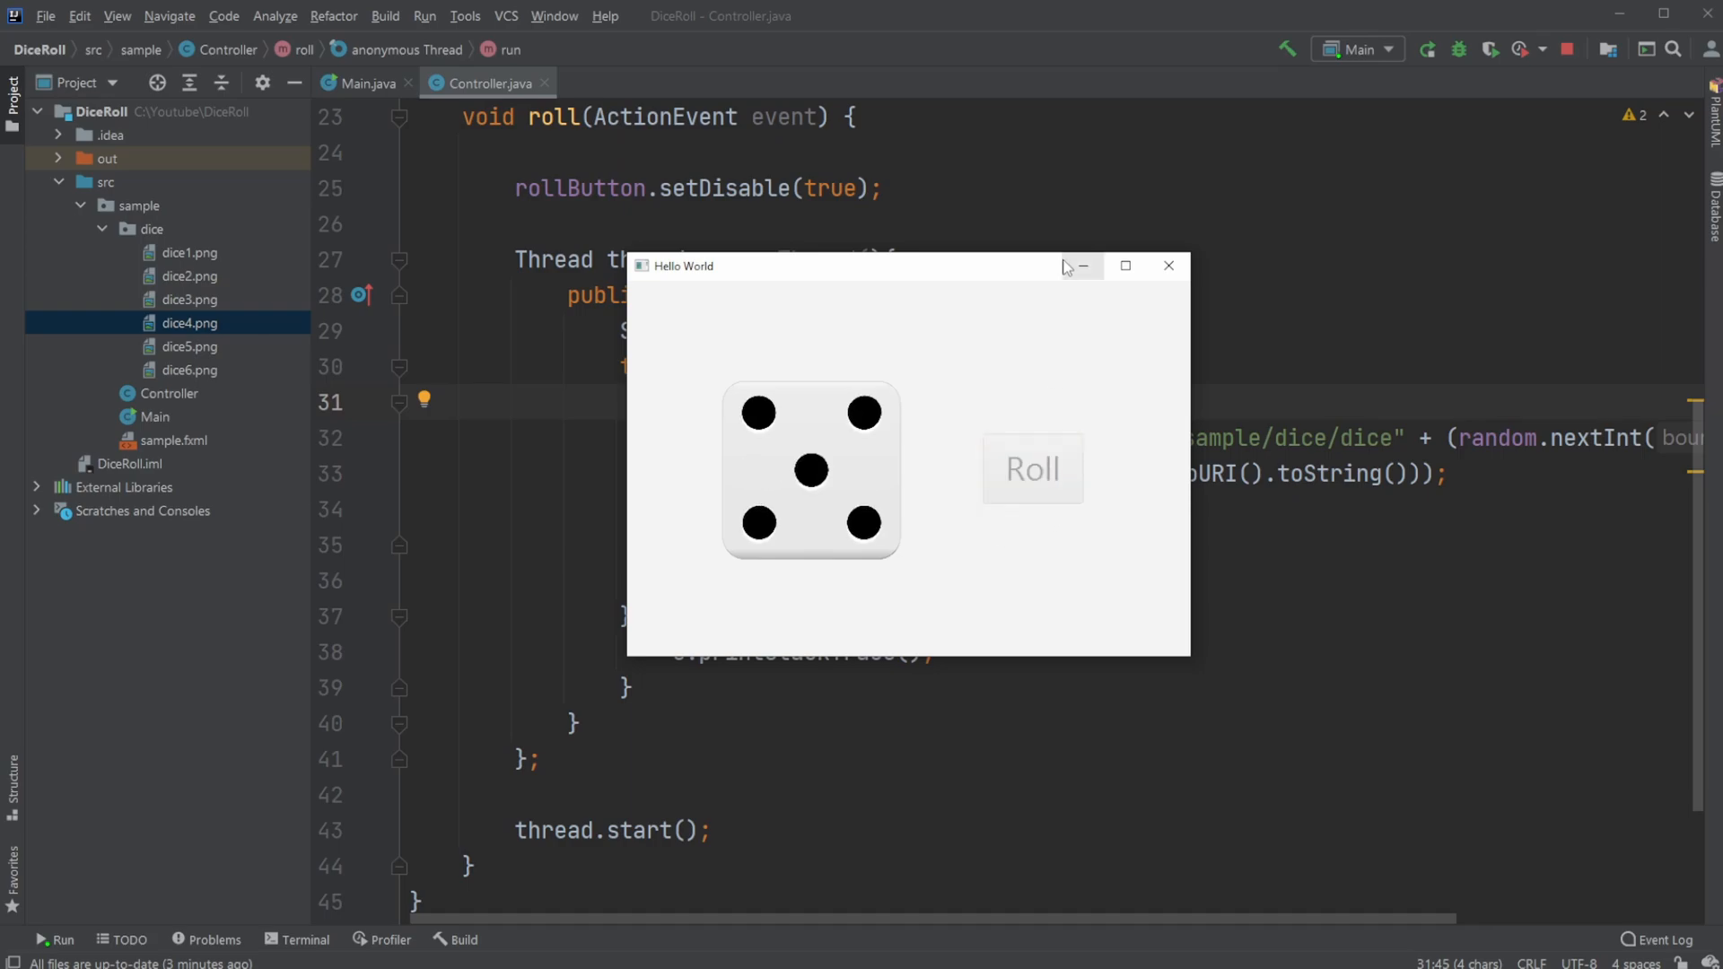
{"action": "left_click", "coordinate": [1167, 265]}
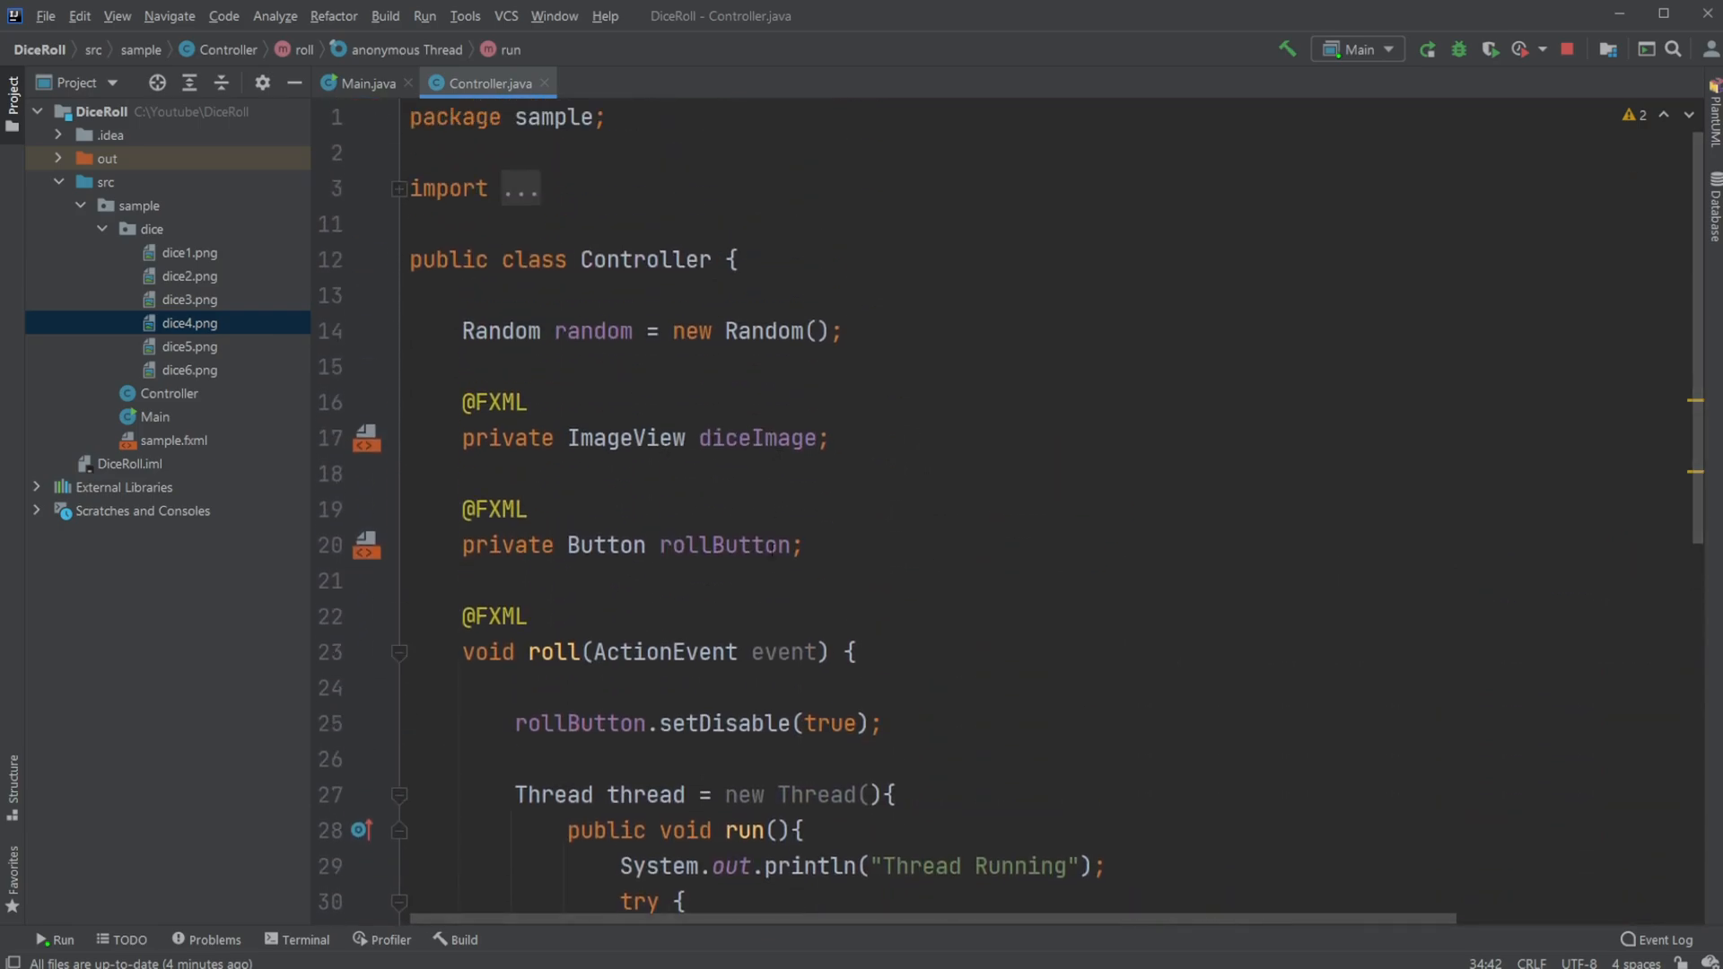
Roll the restored app's die three times, going from six to two to five
{"action": "scroll", "scroll_direction": "down", "scroll_amount": 3}
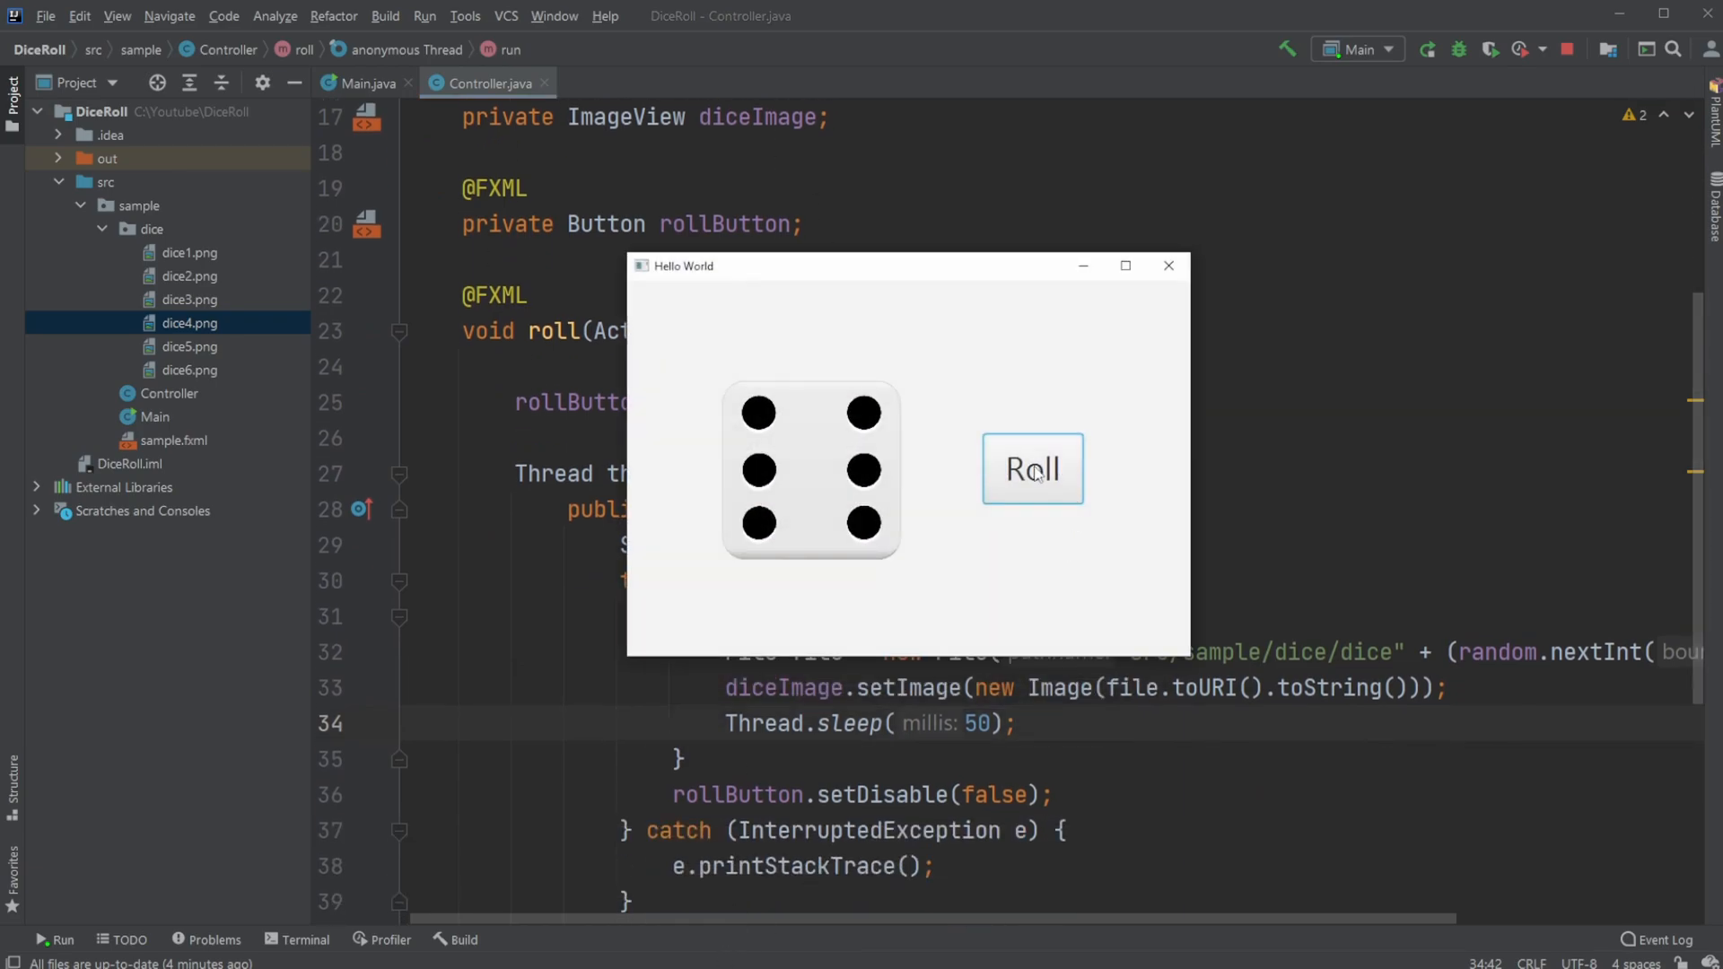
{"action": "left_click", "coordinate": [1031, 467]}
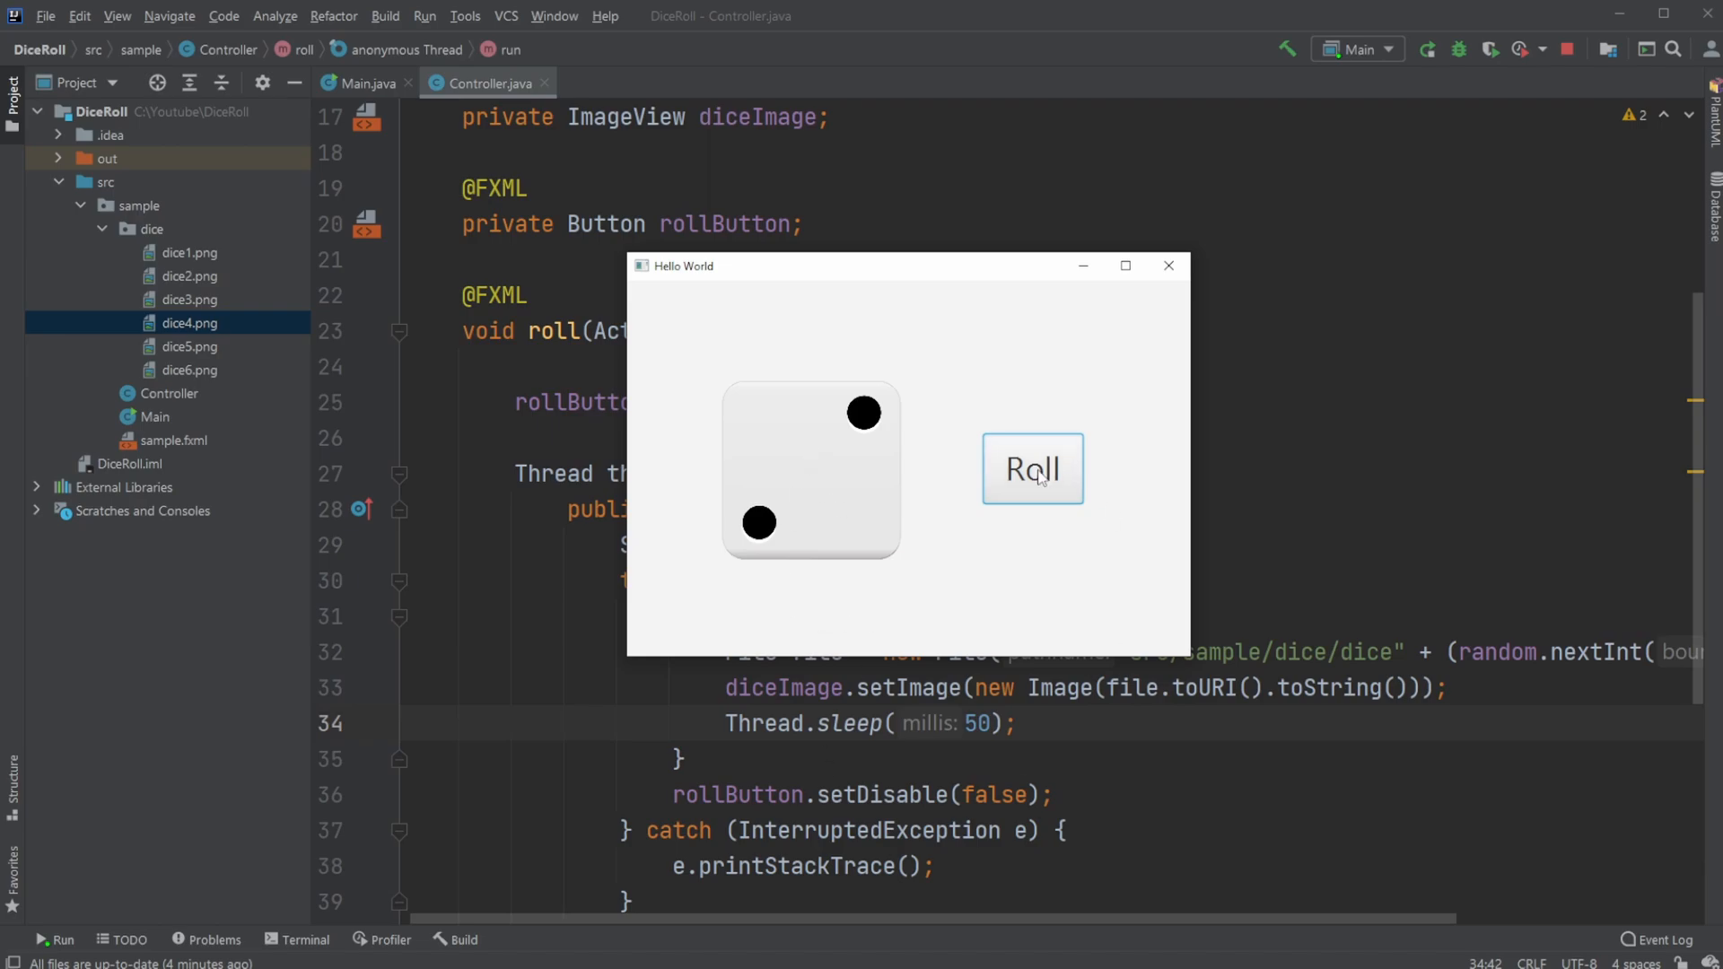
{"action": "left_click", "coordinate": [1032, 469]}
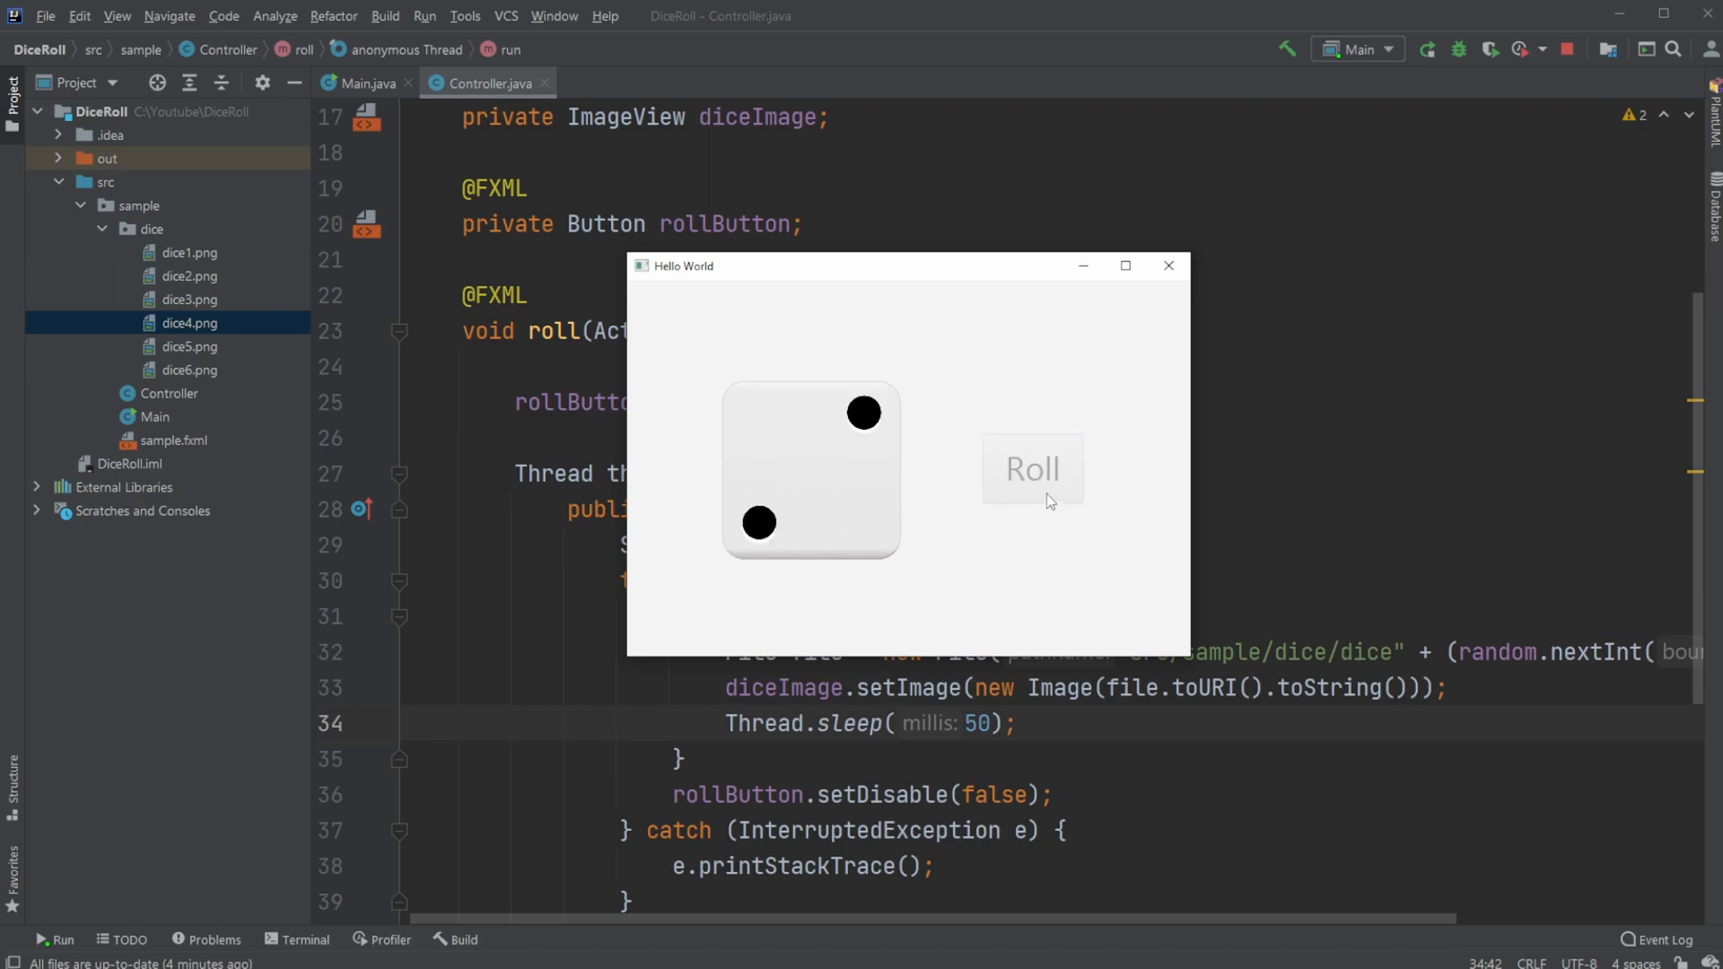
{"action": "left_click", "coordinate": [1031, 468]}
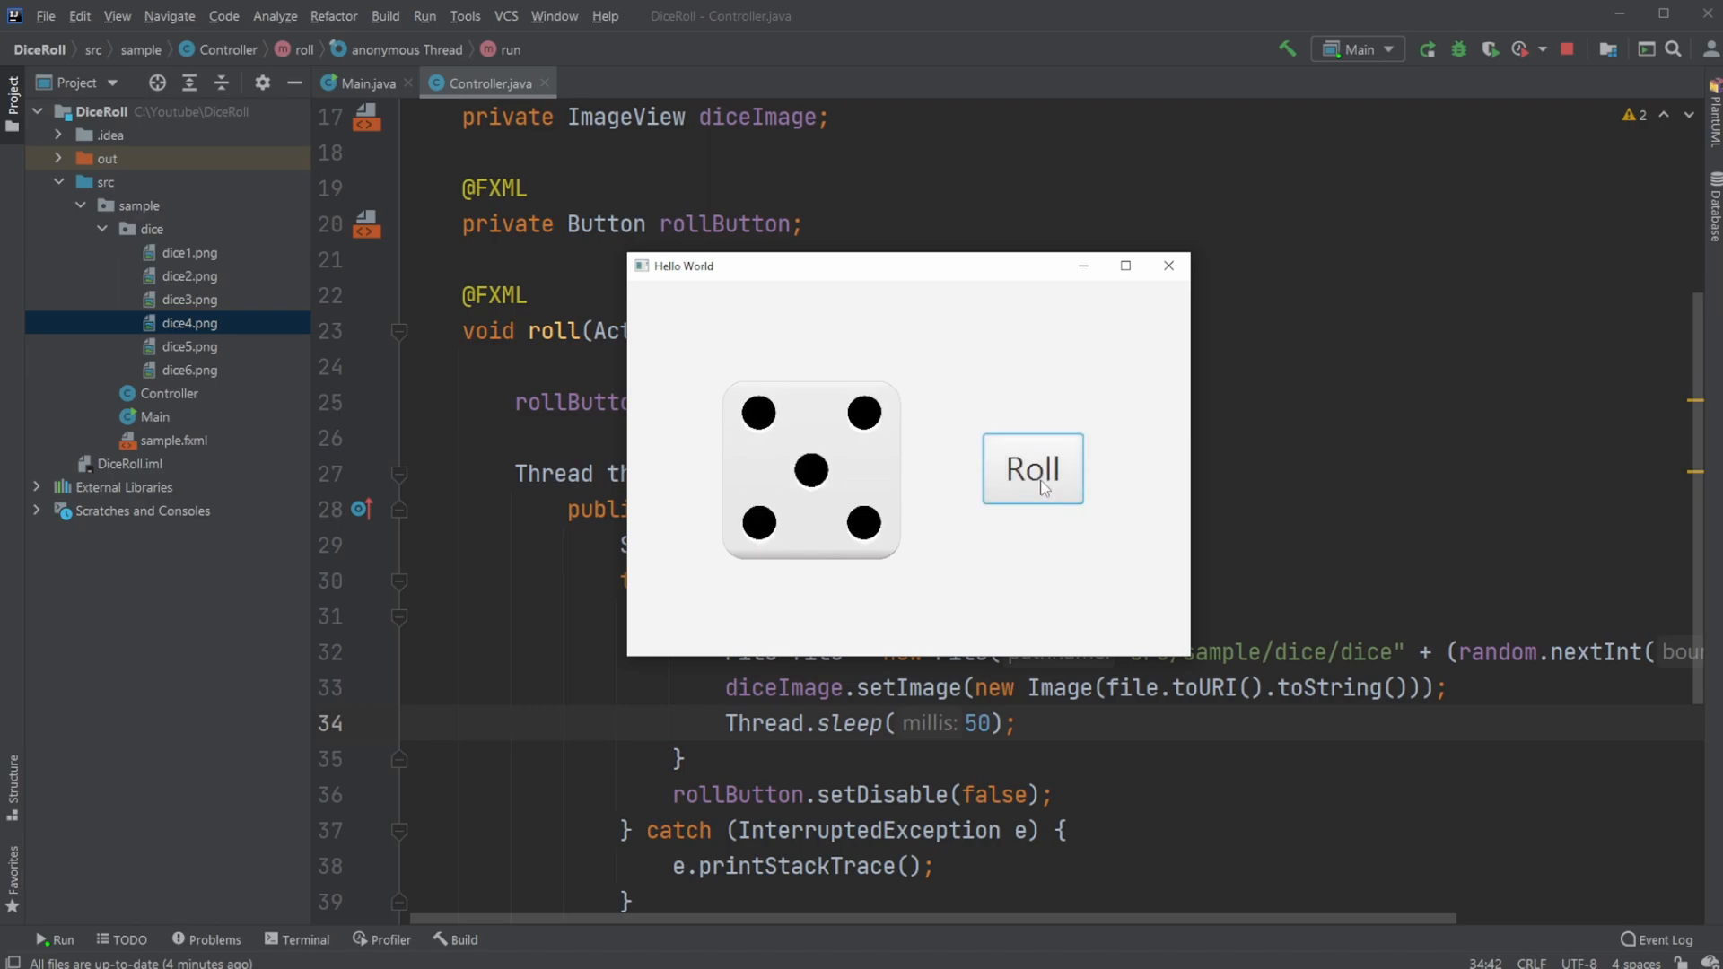